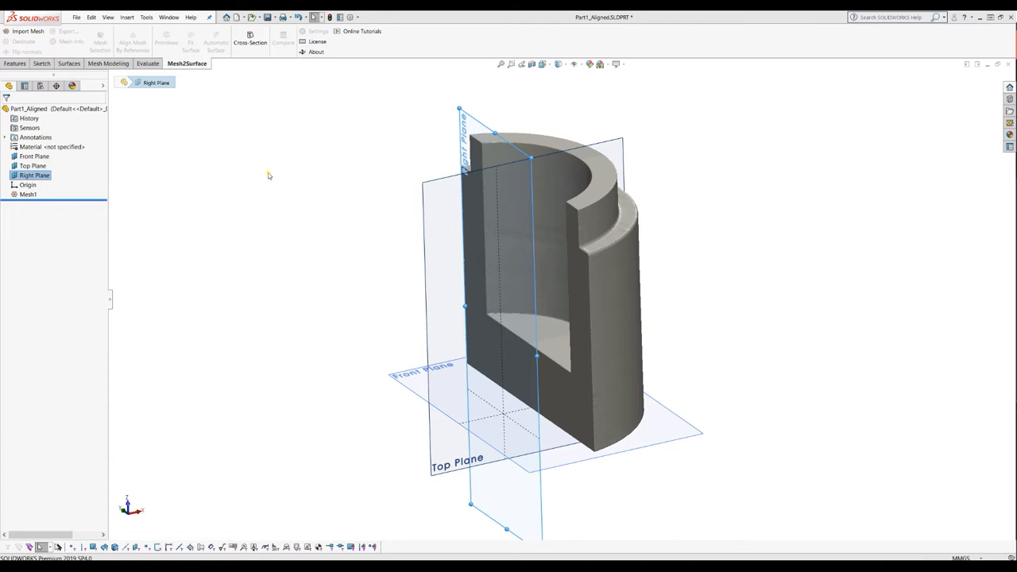
mouse_move(270, 175)
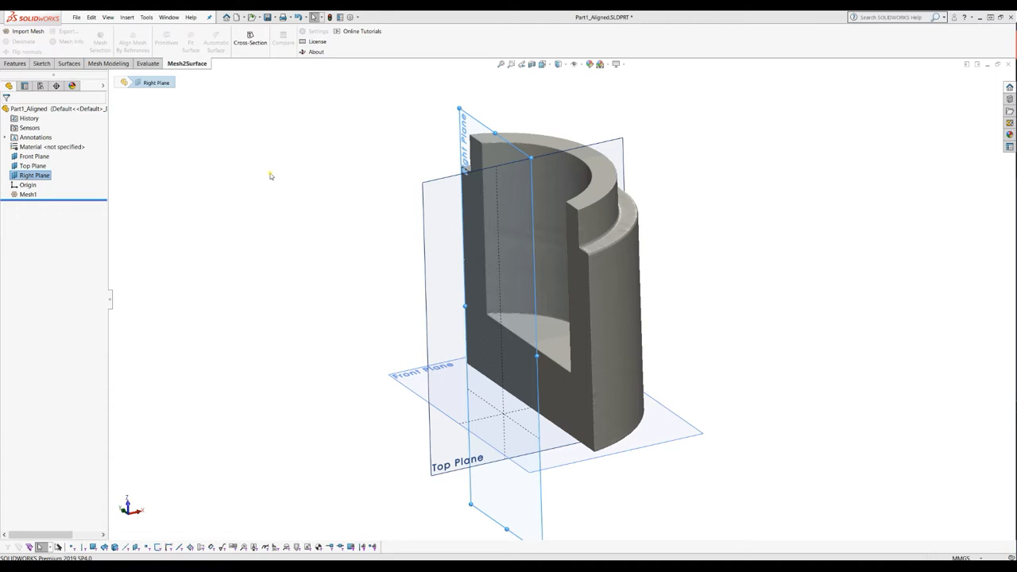
Cut a mesh cross-section parallel to the Top Plane, about 43.7 mm up.
left_click(405, 381)
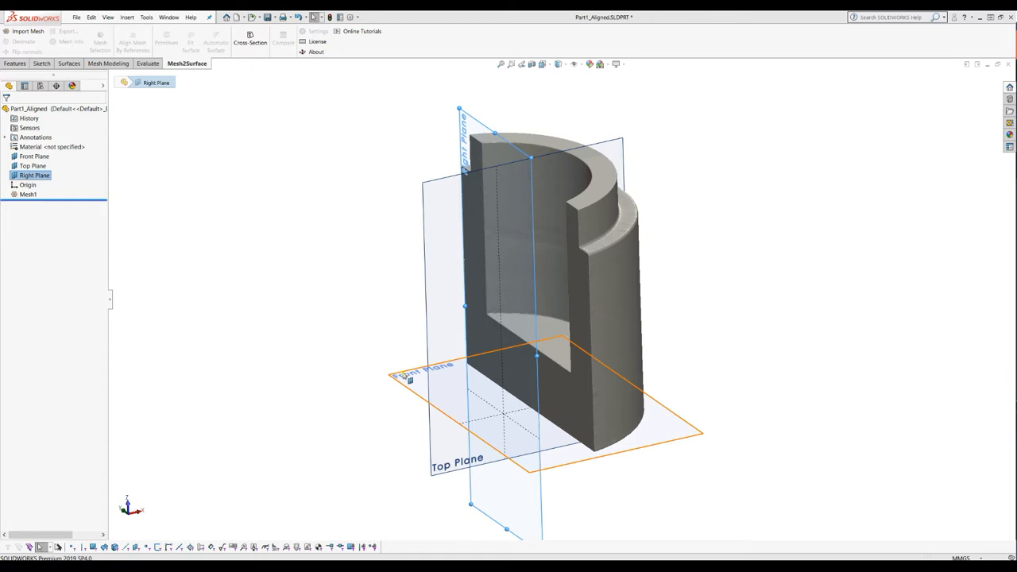
left_click(33, 155)
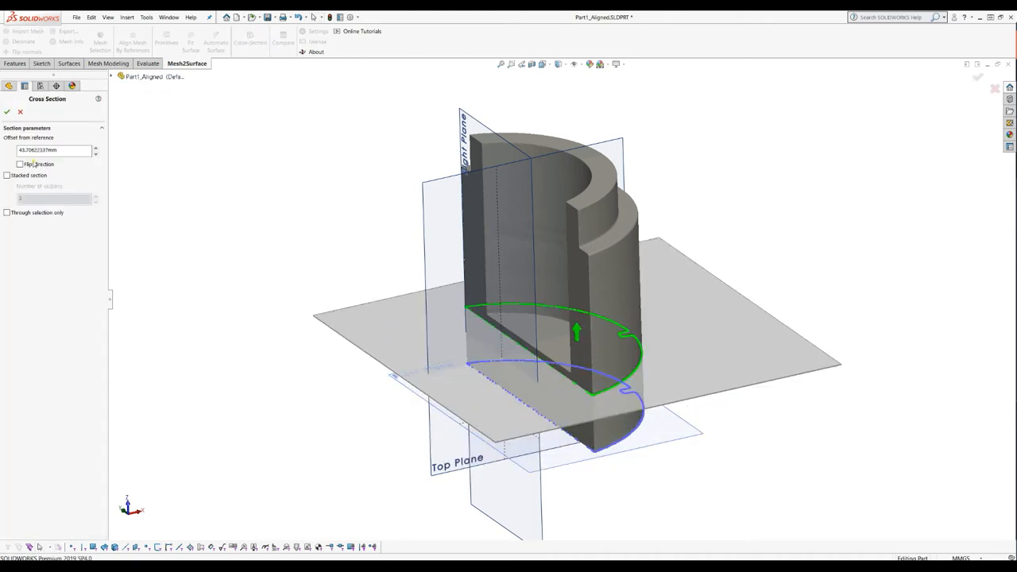
left_click(7, 111)
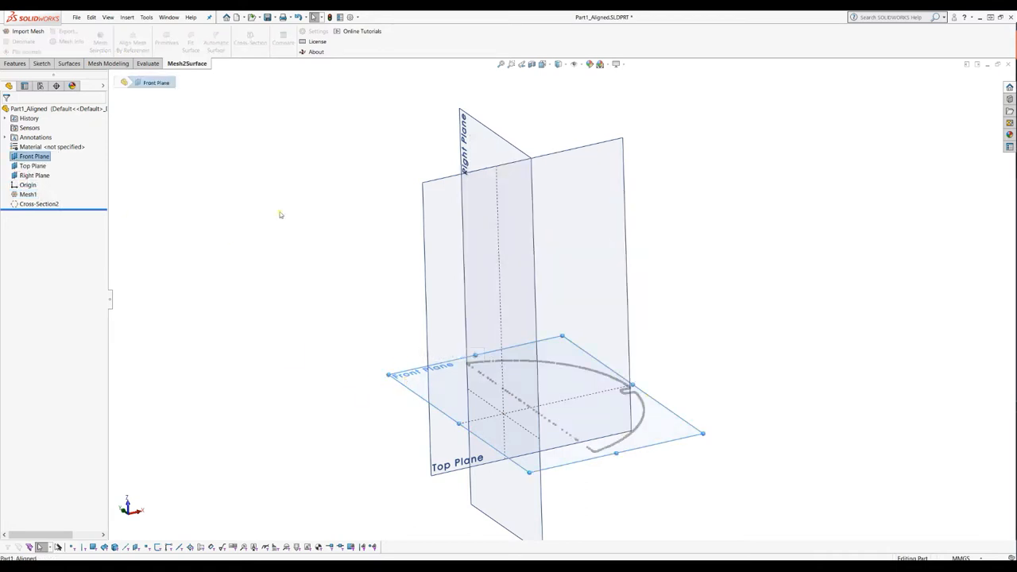
Exit the empty Front Plane sketch and delete the Cross-Section2 feature.
left_click(41, 63)
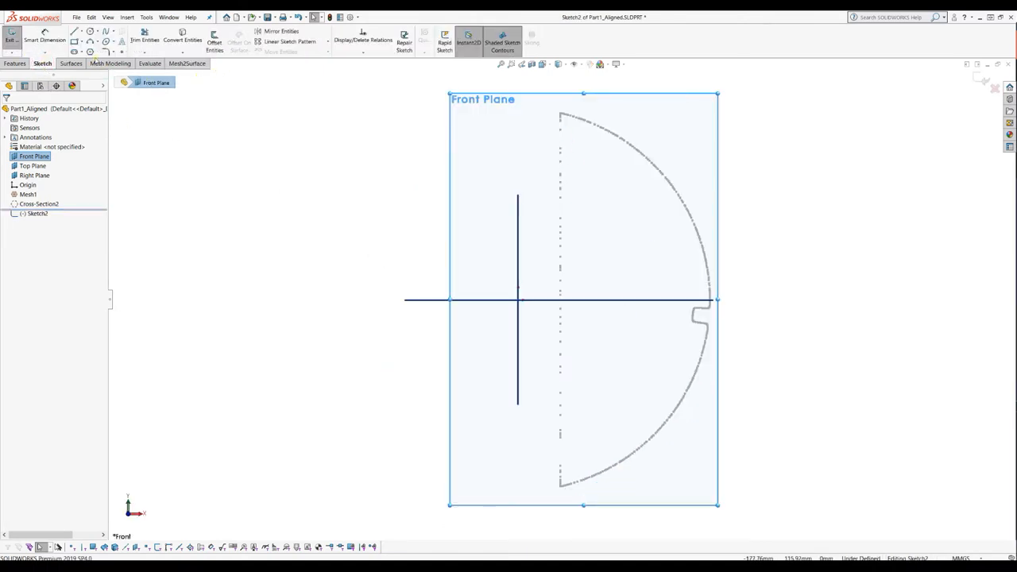
left_click(90, 31)
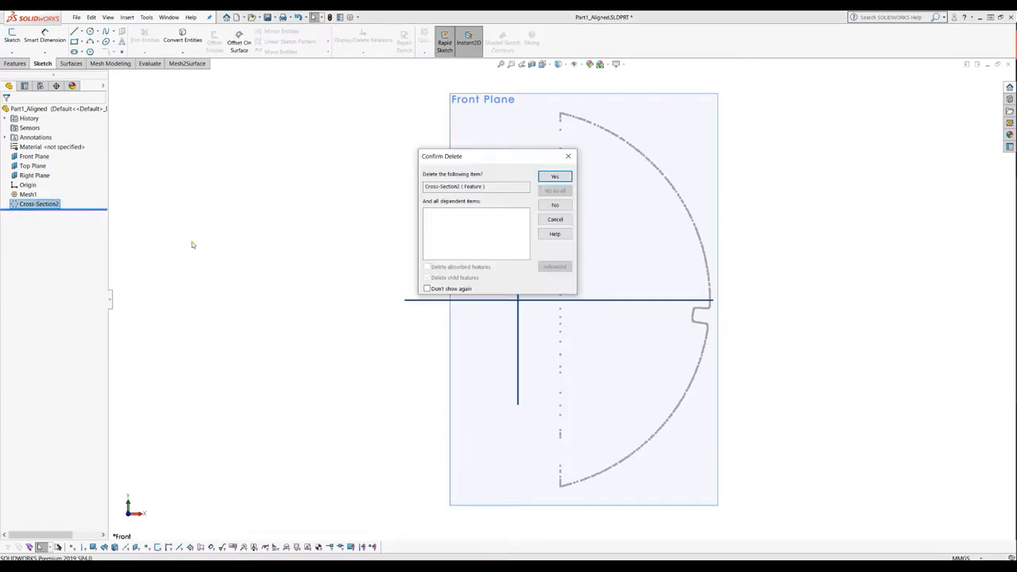
left_click(553, 176)
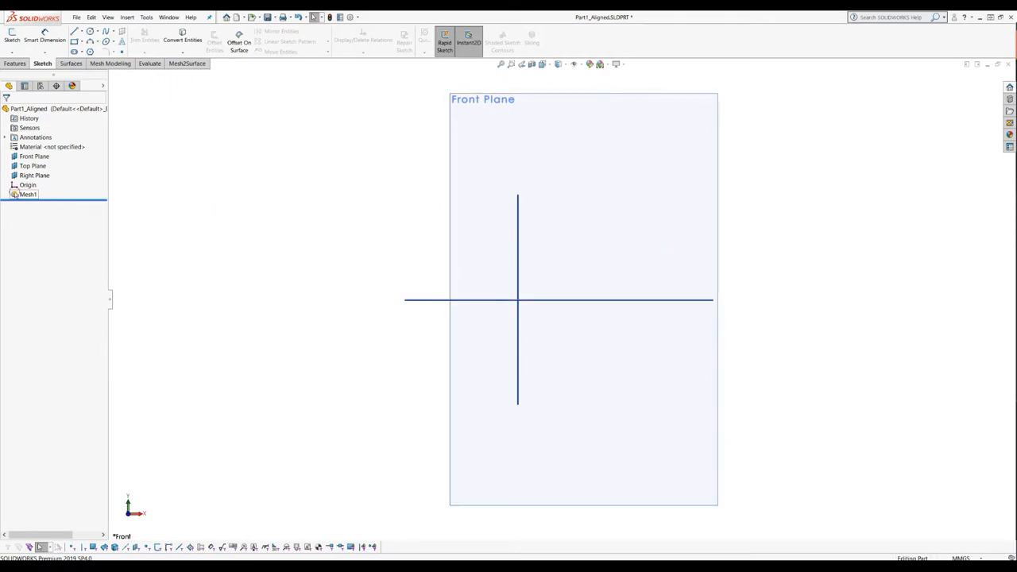
Show Mesh1, start a cross-section, and dismiss the missing-reference warning.
left_click(27, 194)
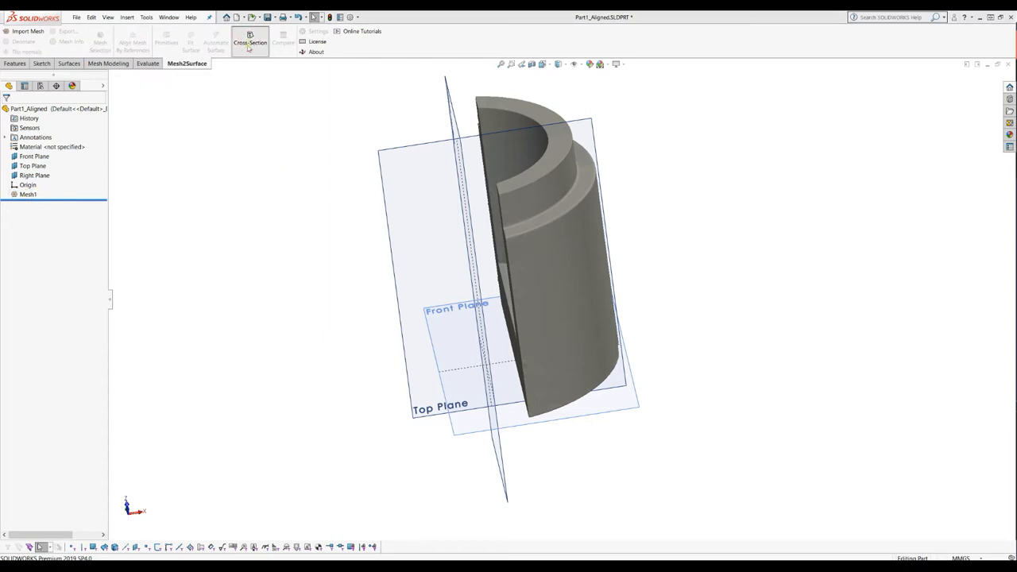
left_click(250, 39)
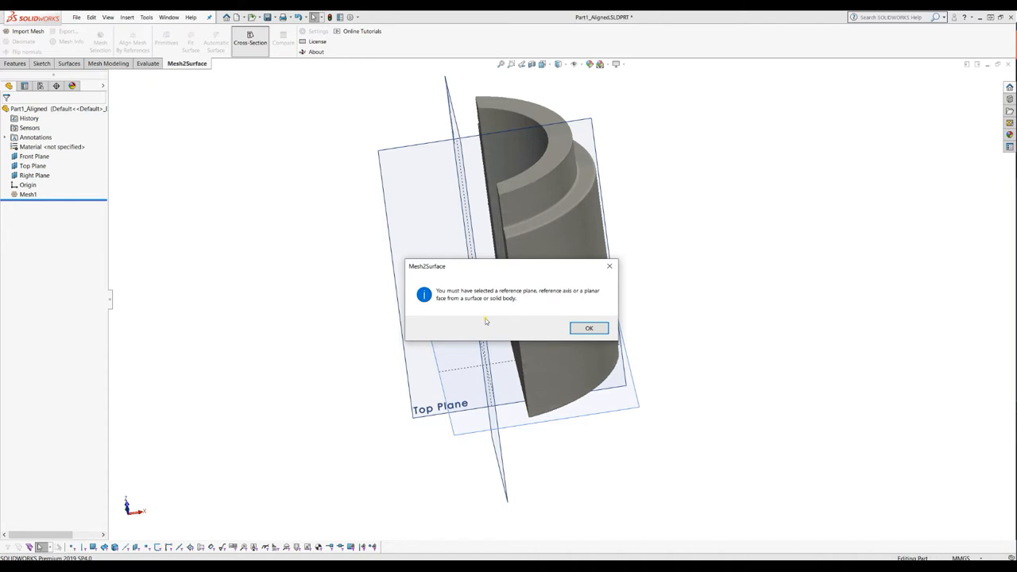
mouse_move(588, 328)
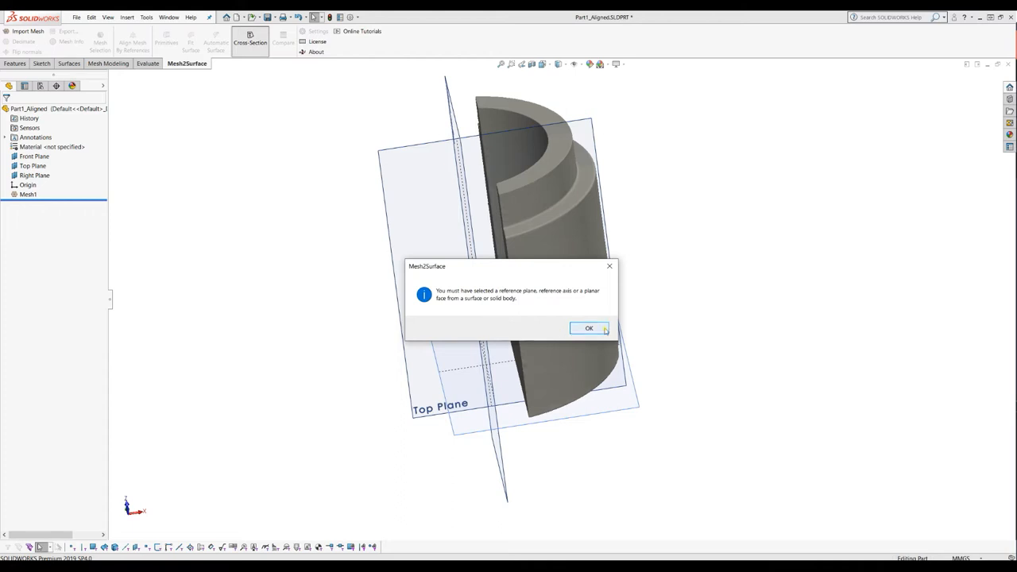
left_click(589, 328)
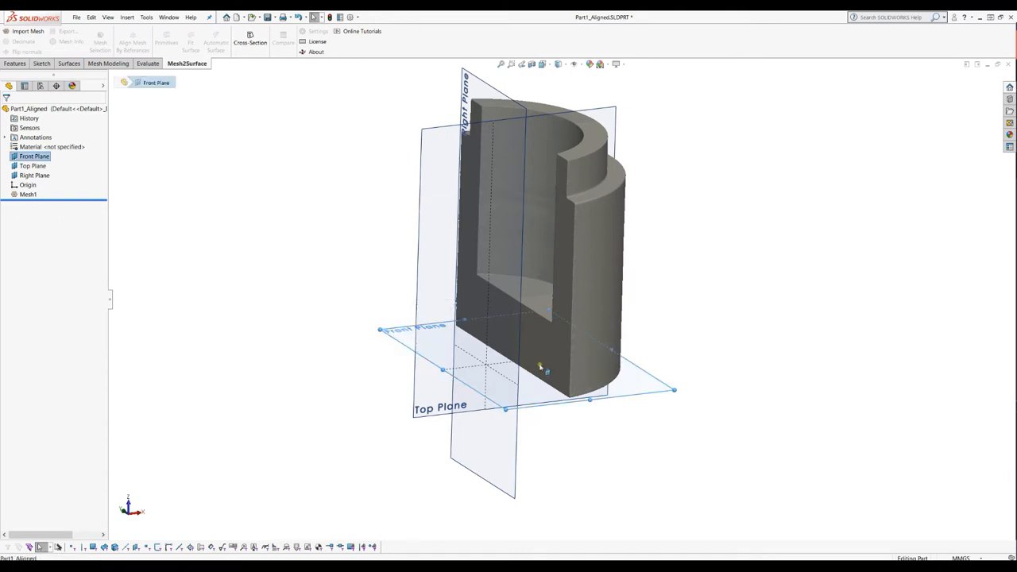
mouse_move(405, 346)
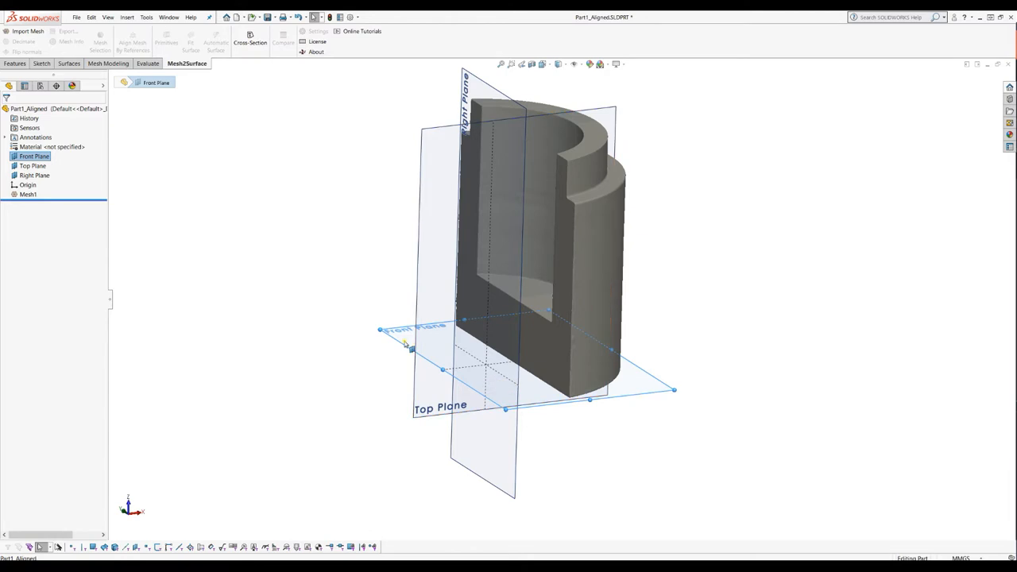
mouse_move(333, 283)
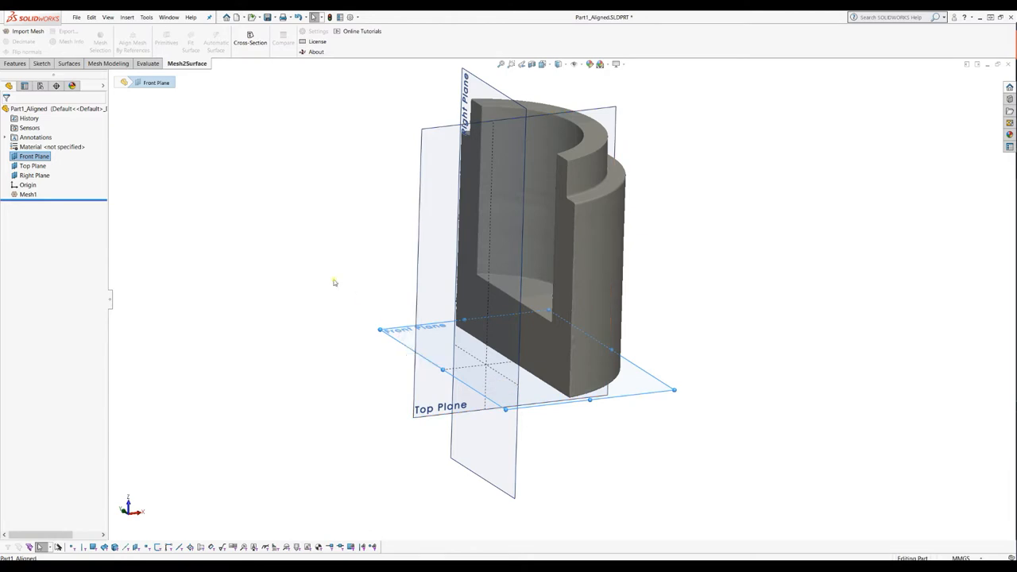
mouse_move(392, 278)
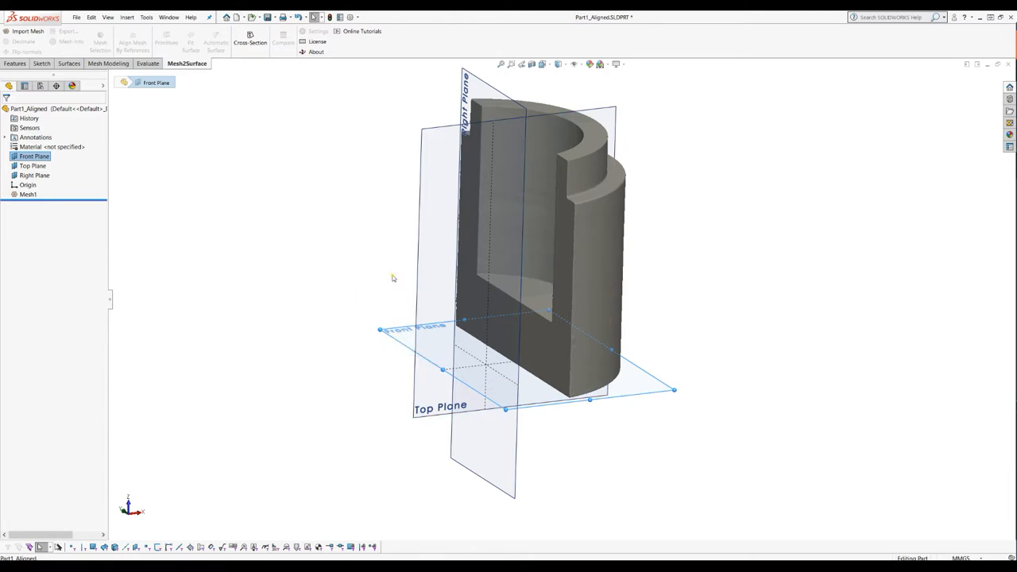
mouse_move(279, 121)
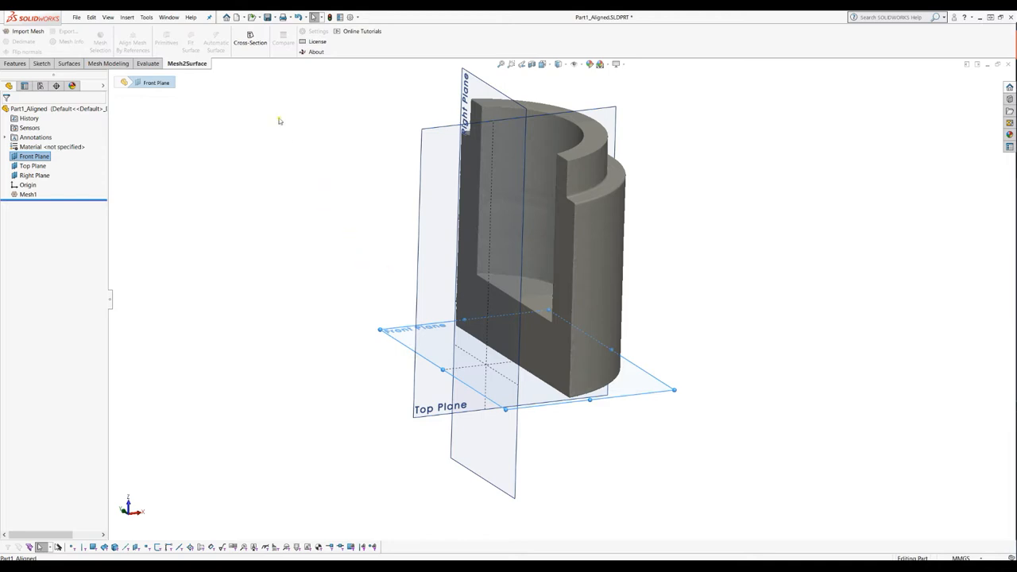
left_click(250, 38)
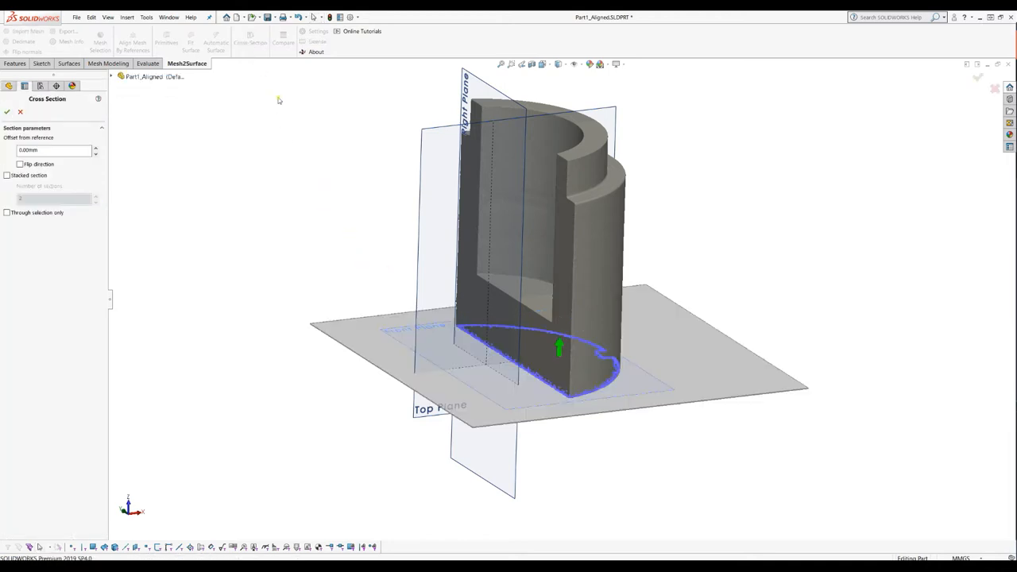
mouse_move(249, 132)
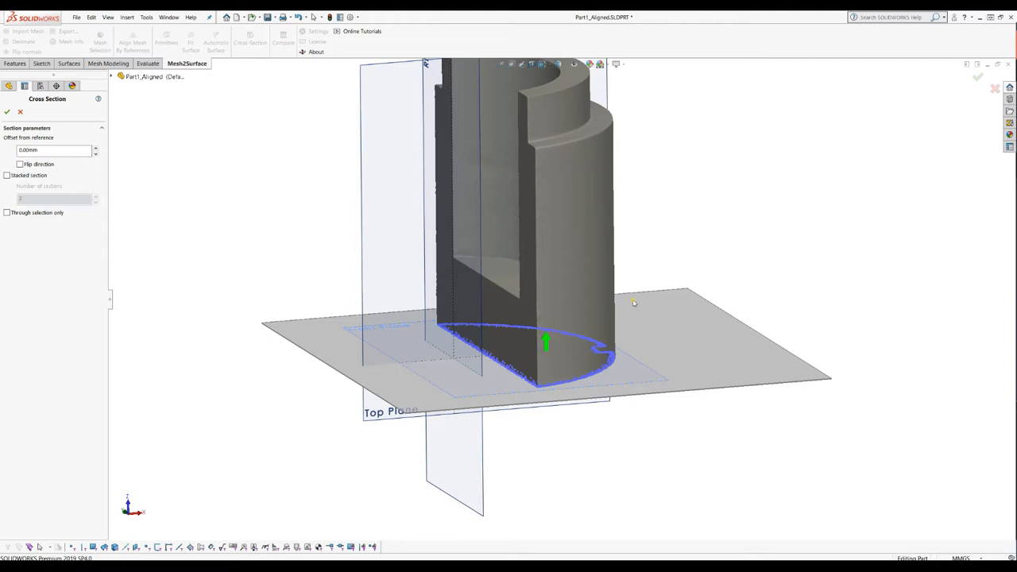
mouse_move(338, 330)
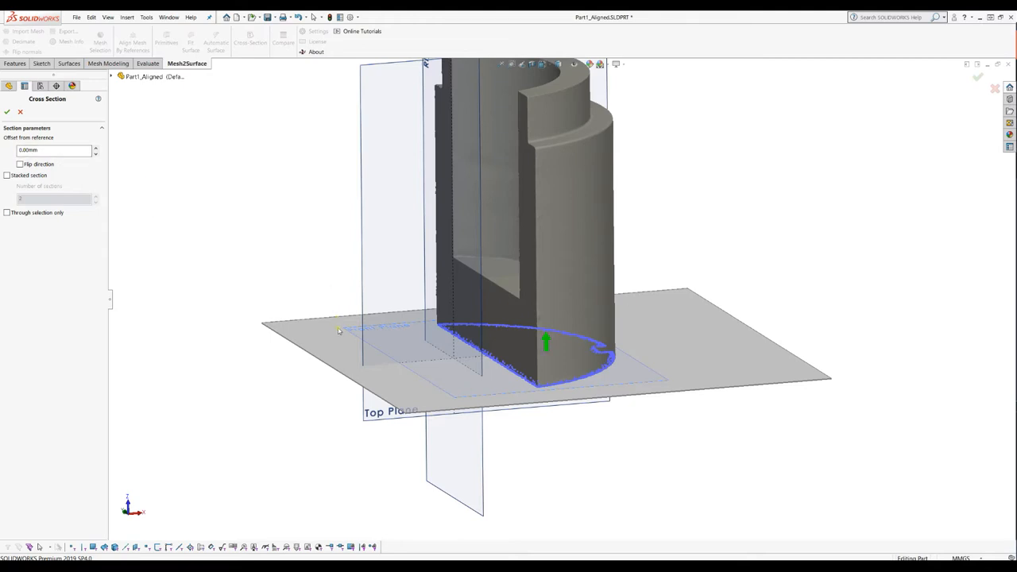
left_click(51, 151)
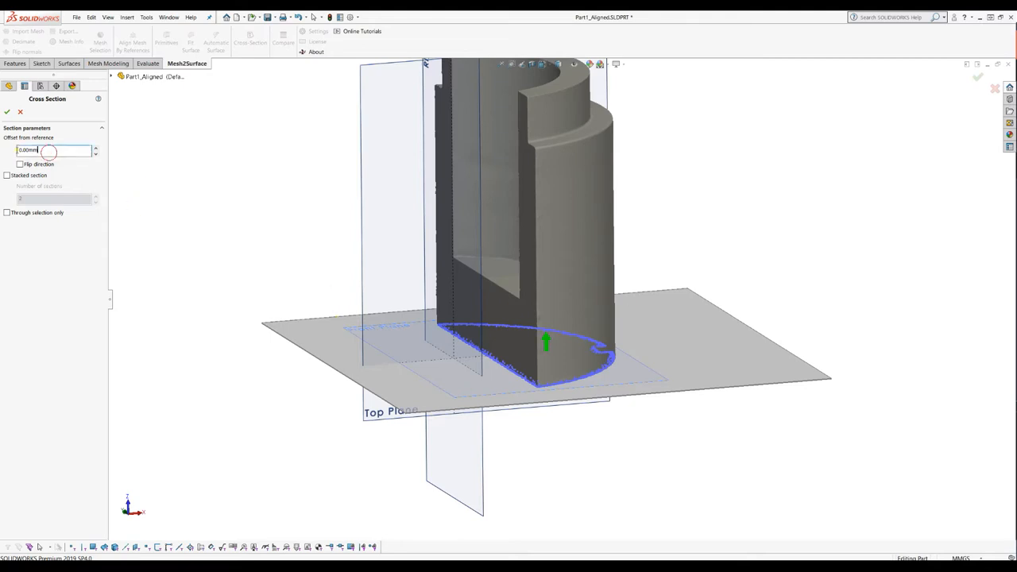
type("100")
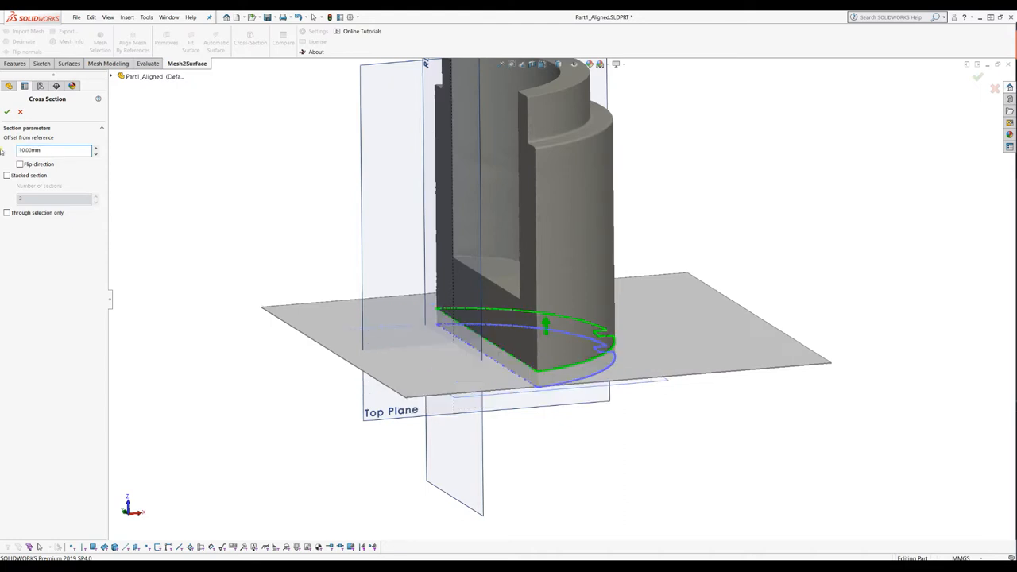
left_click(20, 163)
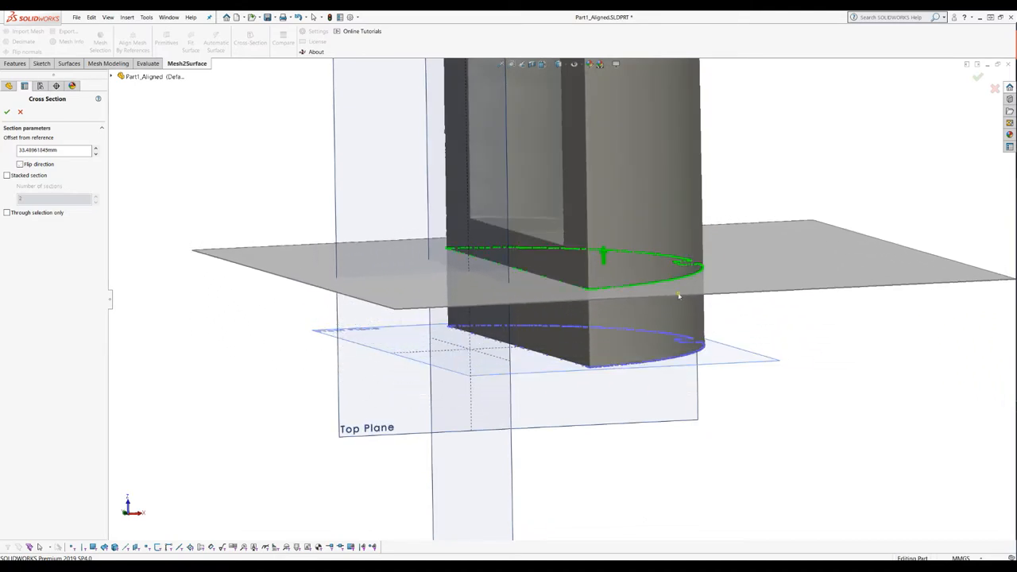
left_click_drag(679, 294, 729, 359)
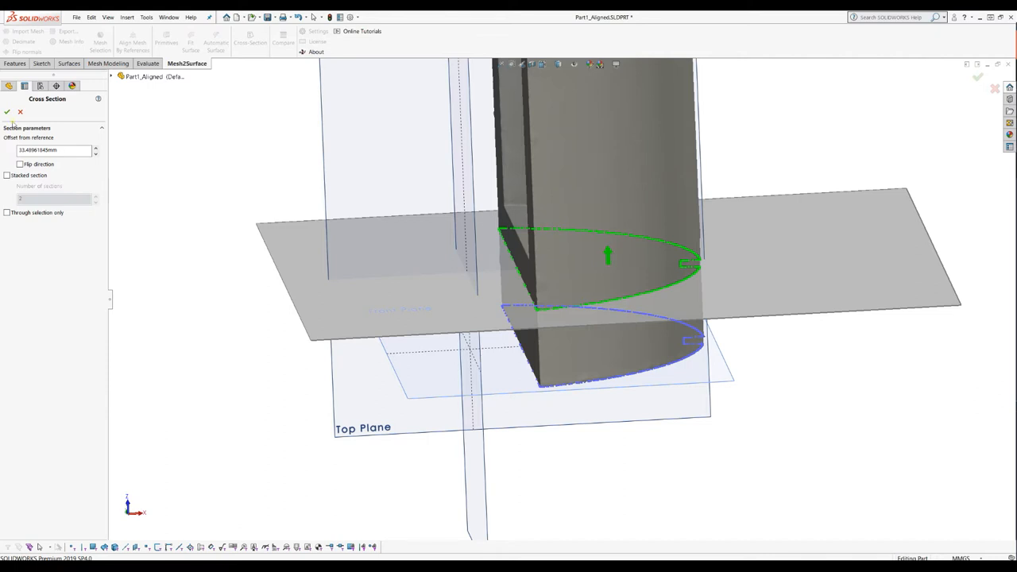
mouse_move(148, 167)
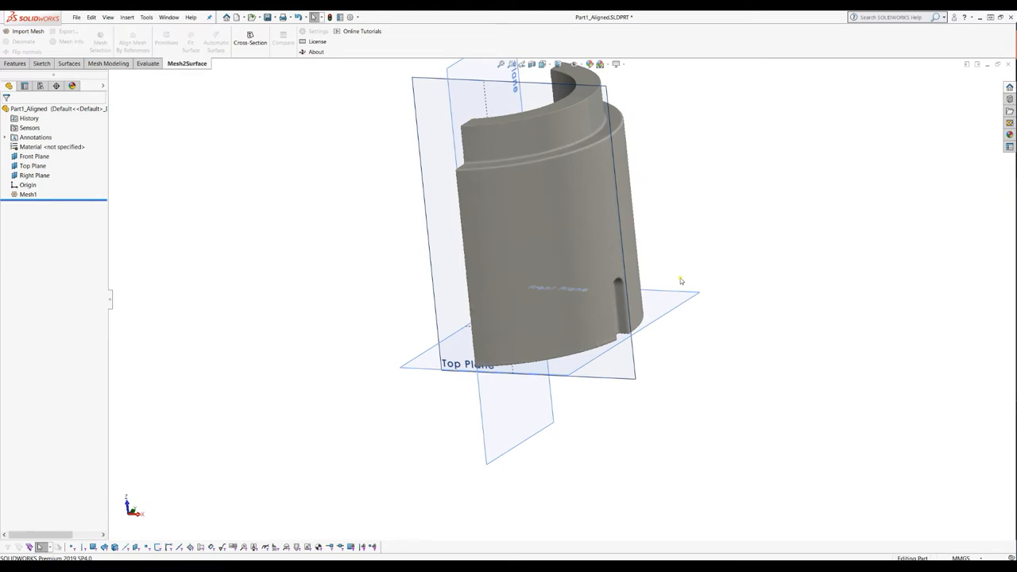
Start a Top Plane cross-section of Mesh1, previewing the base outline at 0 mm offset.
left_click(28, 193)
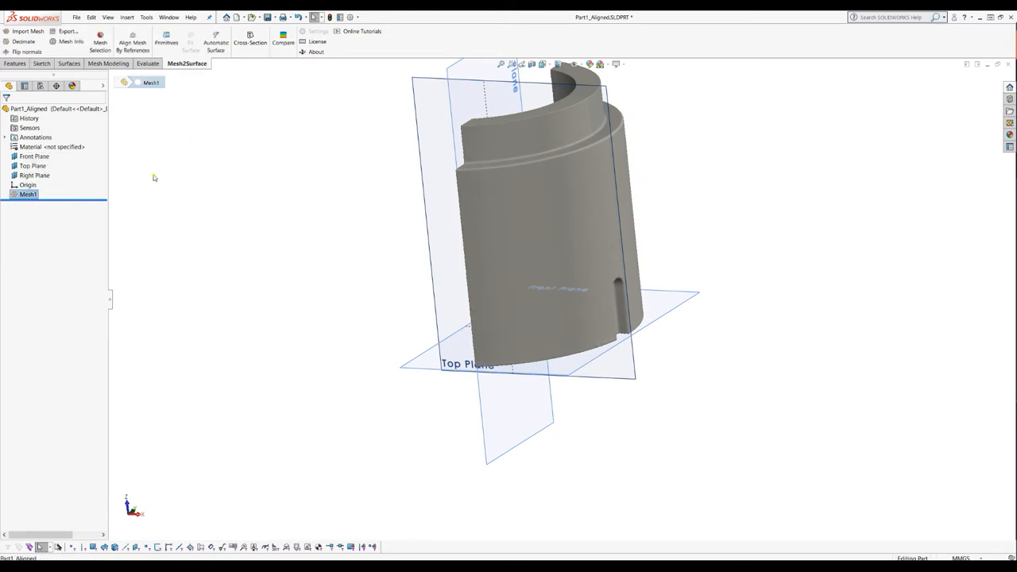
left_click(99, 44)
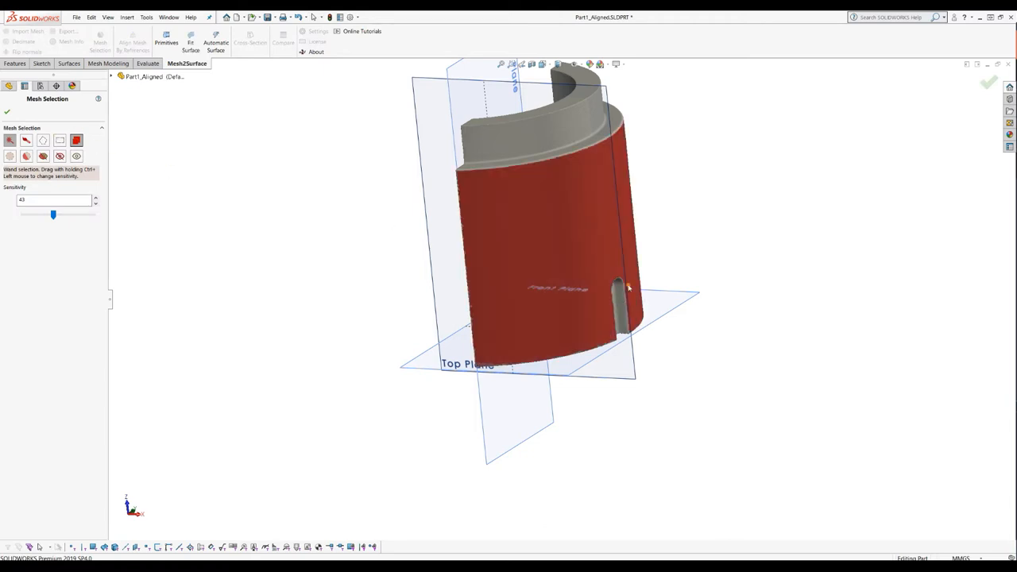
mouse_move(310, 220)
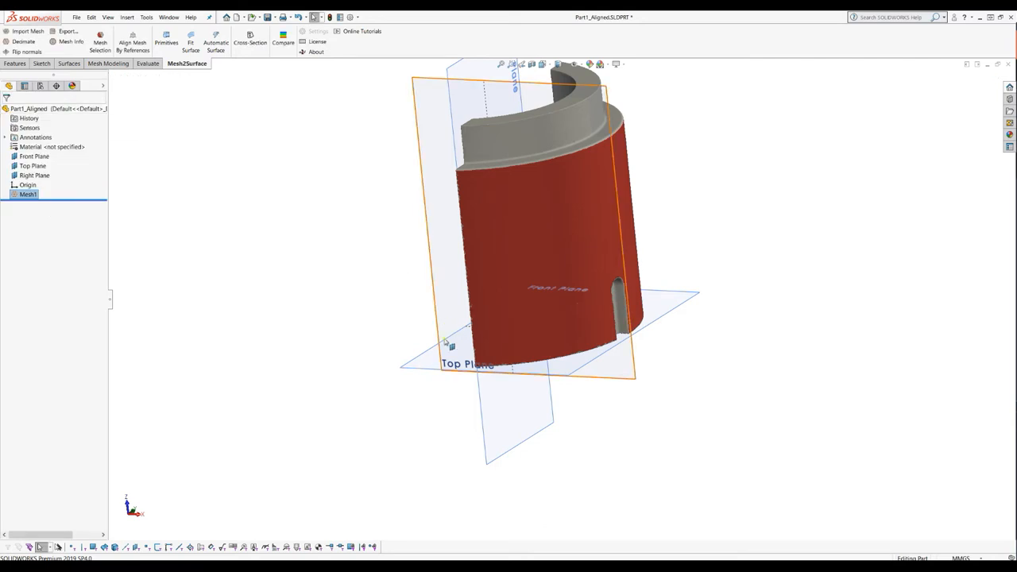
left_click(34, 156)
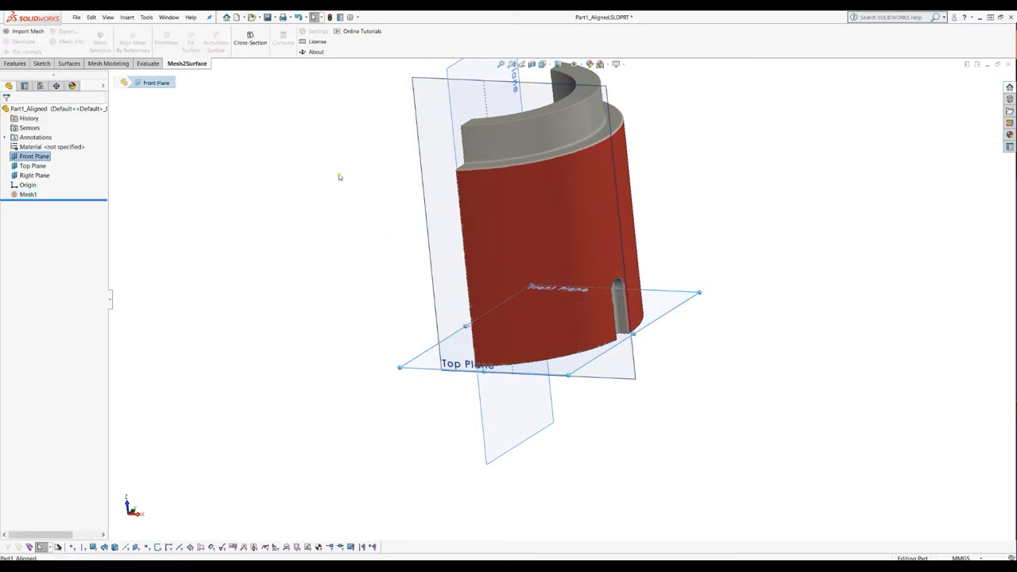
left_click(251, 38)
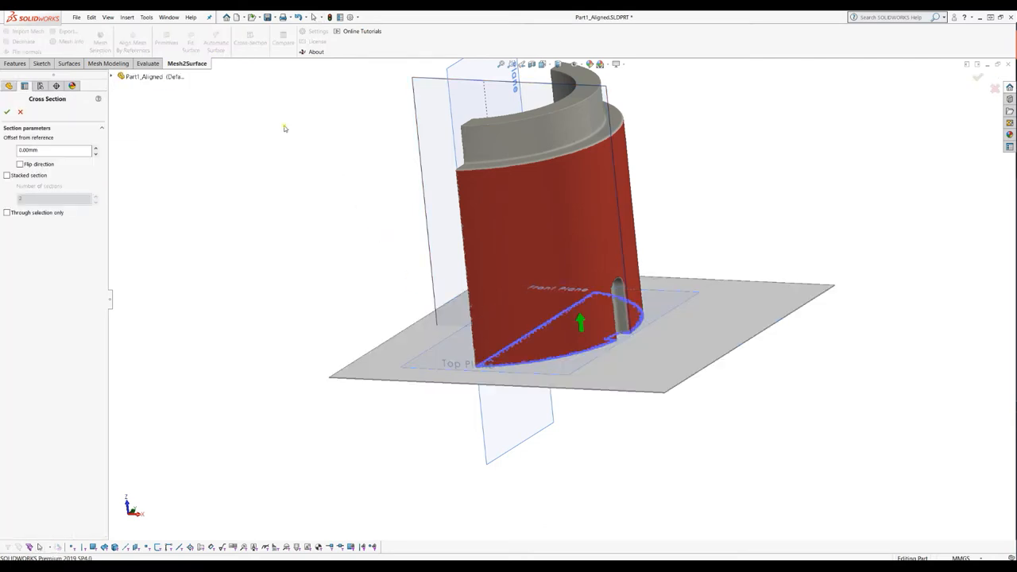
mouse_move(8, 215)
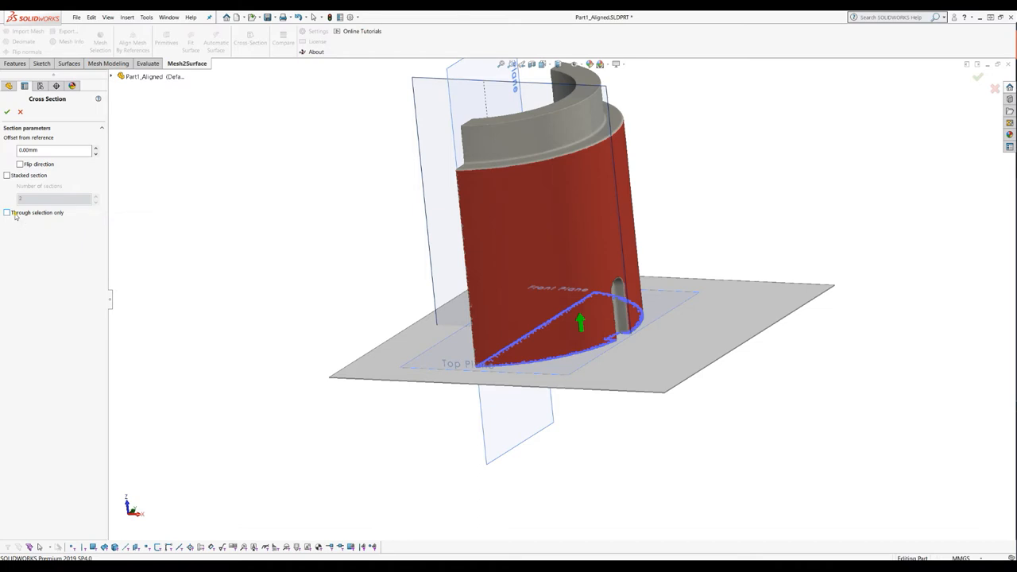
Restrict the section to the selection and offset it about 19.23 mm.
left_click(7, 212)
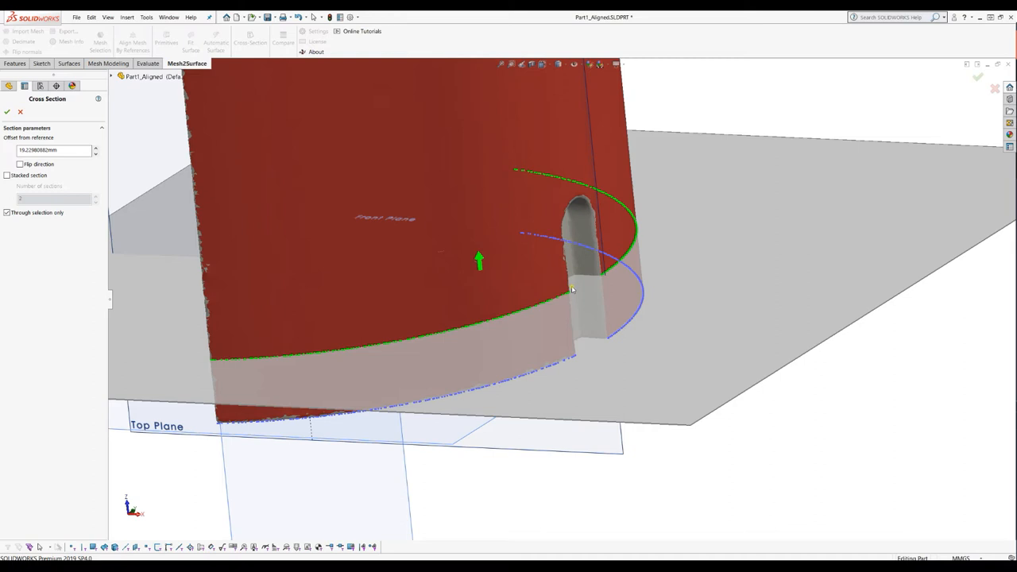
mouse_move(594, 285)
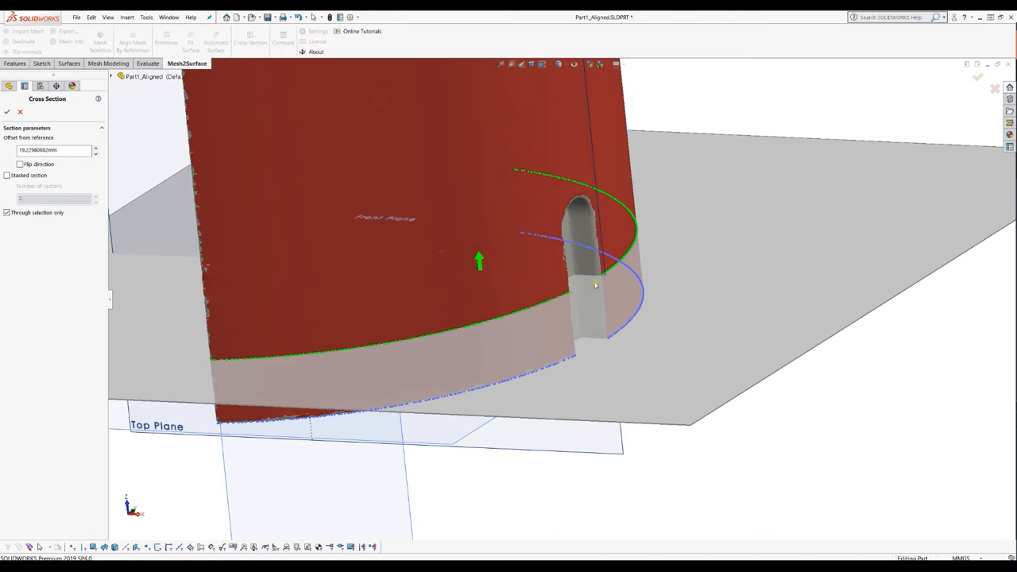
mouse_move(634, 267)
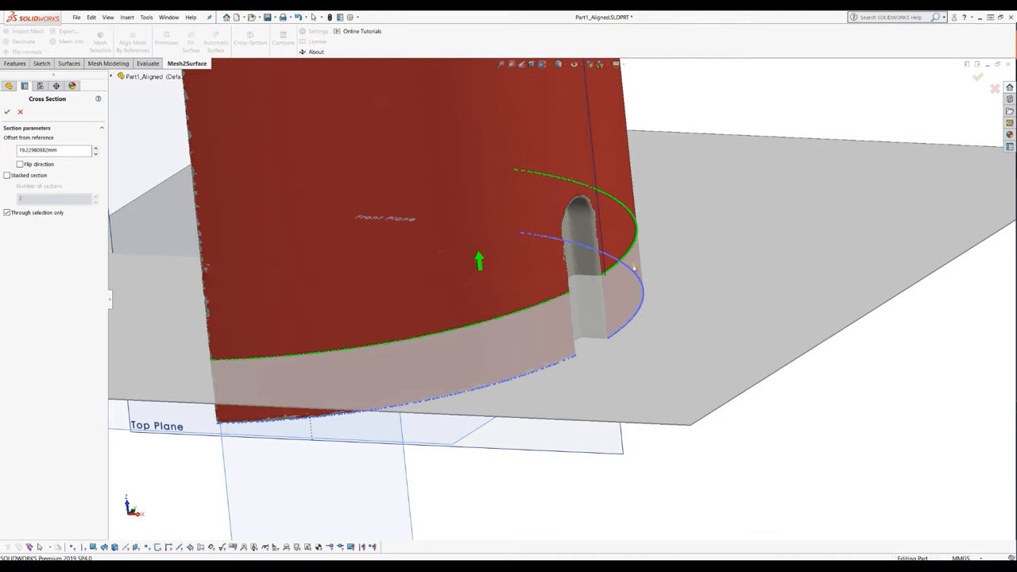
mouse_move(616, 184)
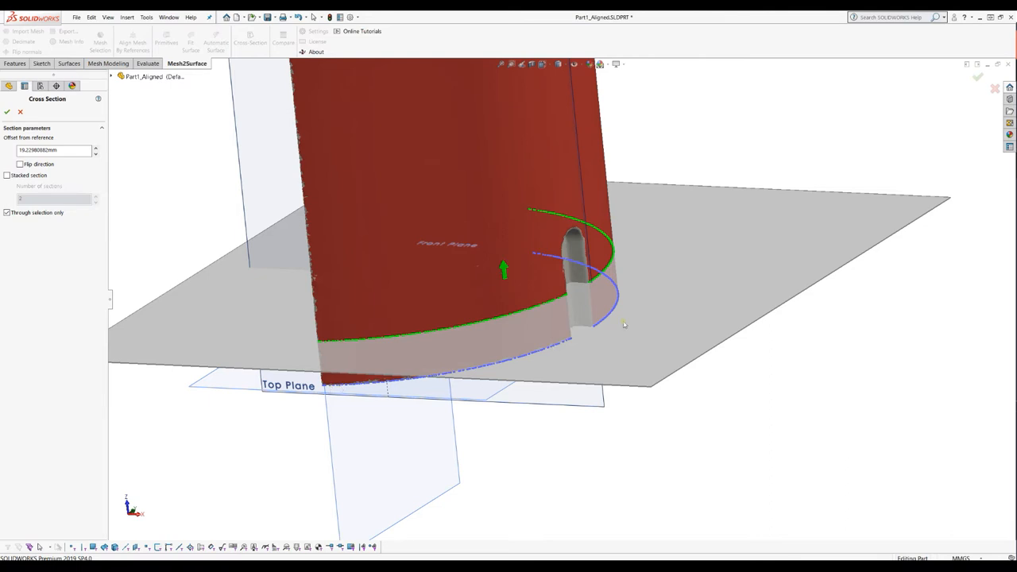
mouse_move(429, 410)
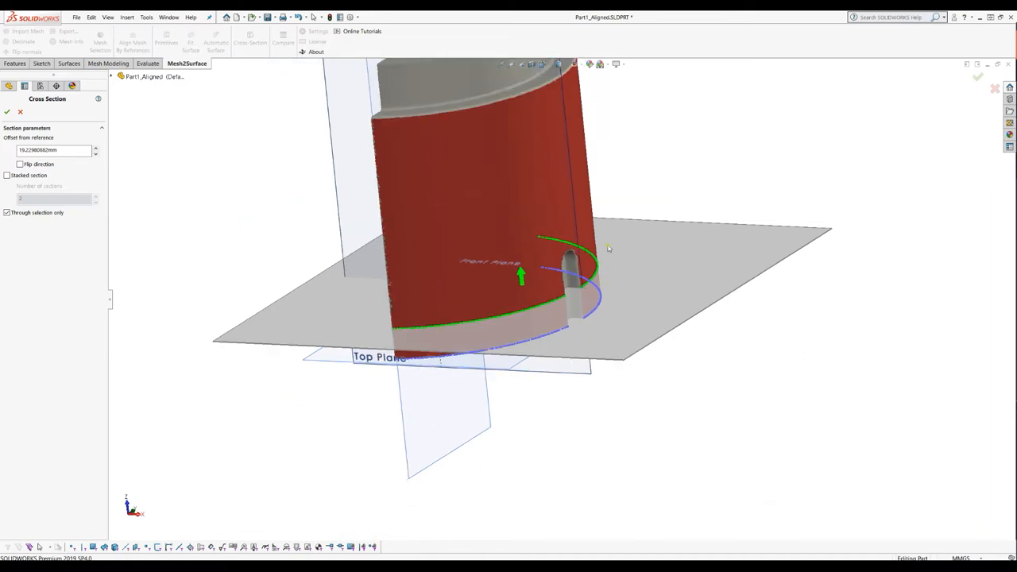
mouse_move(594, 302)
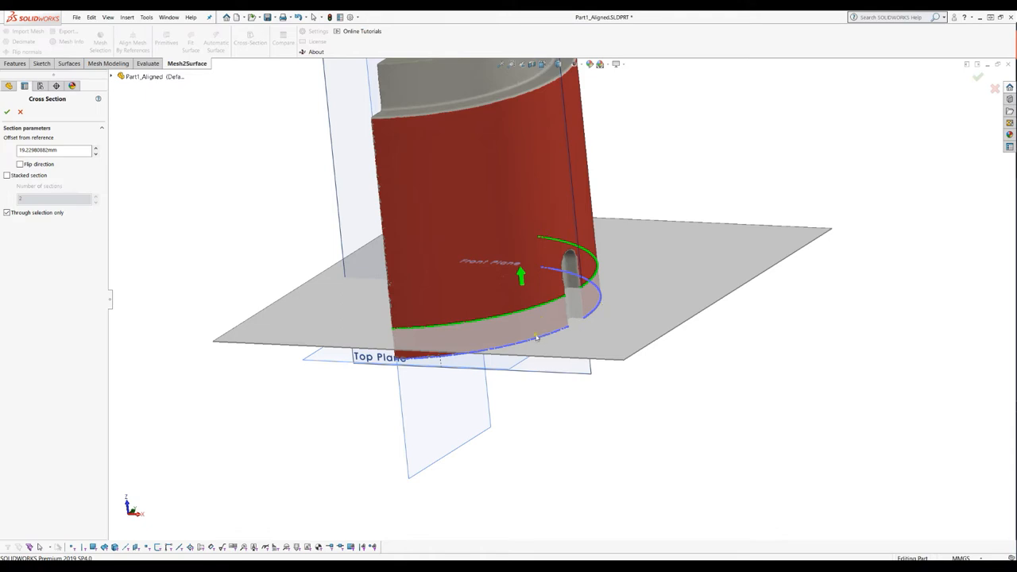
mouse_move(54, 247)
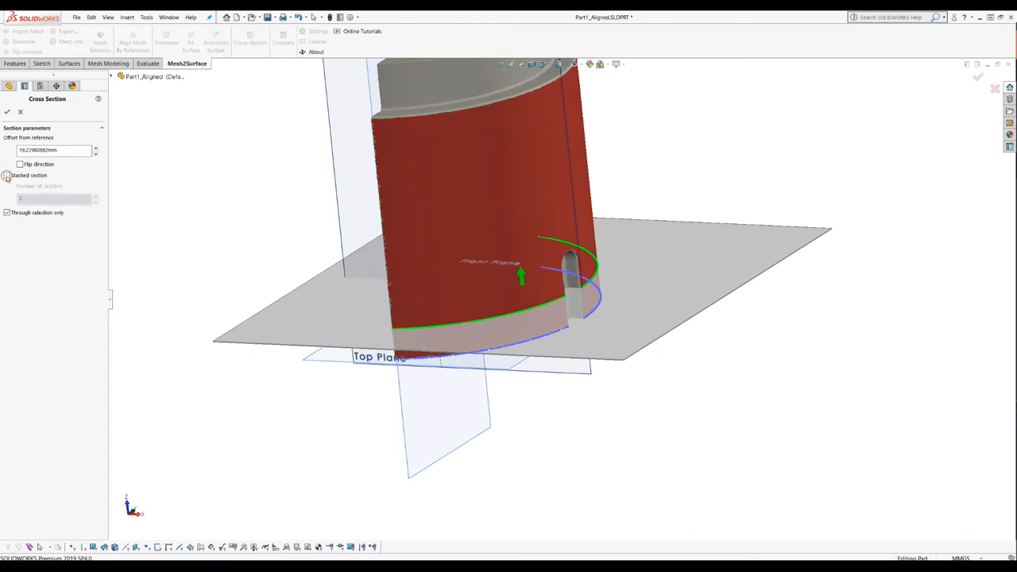
Enable stacked sections with 20 sections up the selected region.
left_click(6, 176)
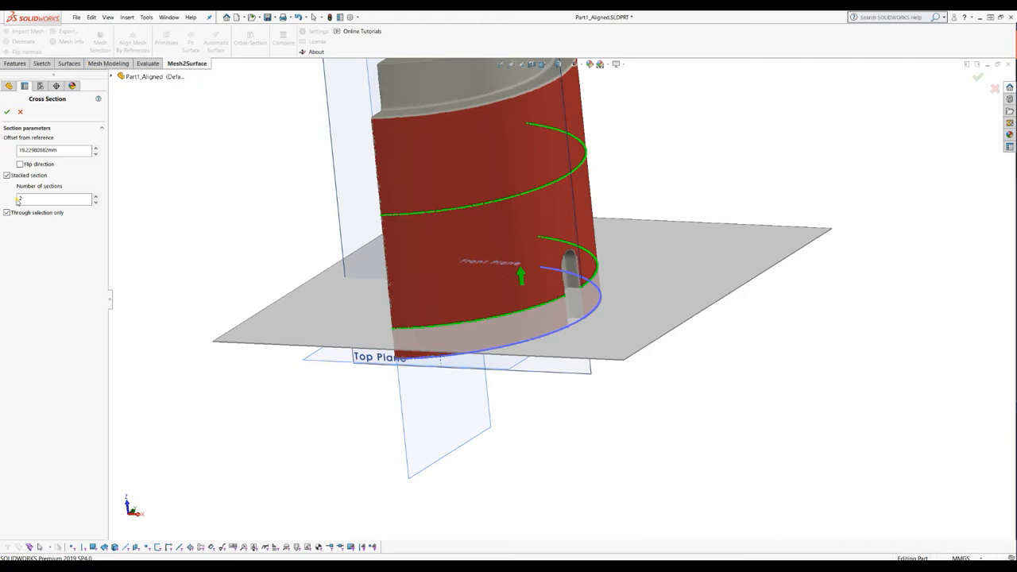
mouse_move(372, 178)
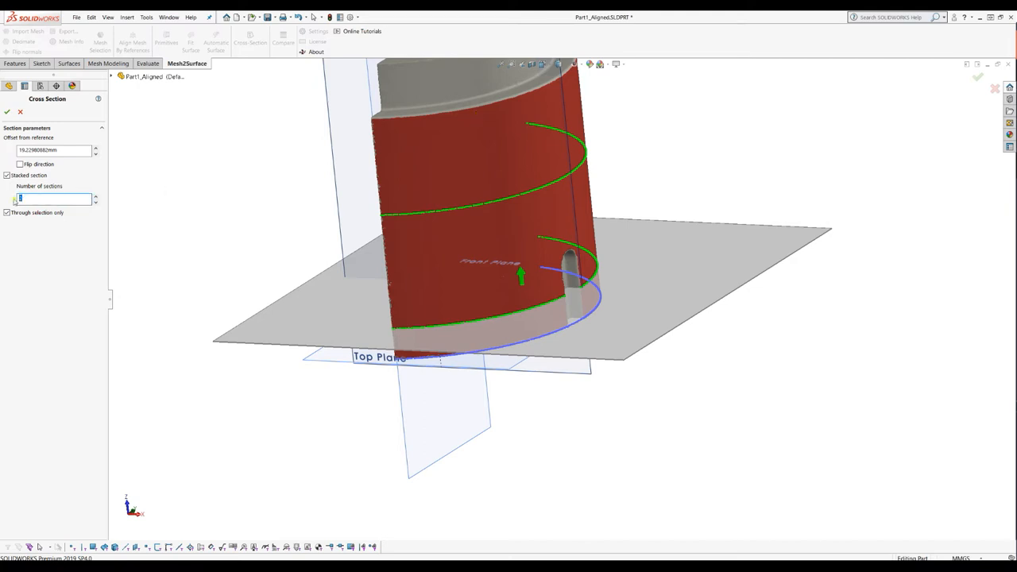
type("20")
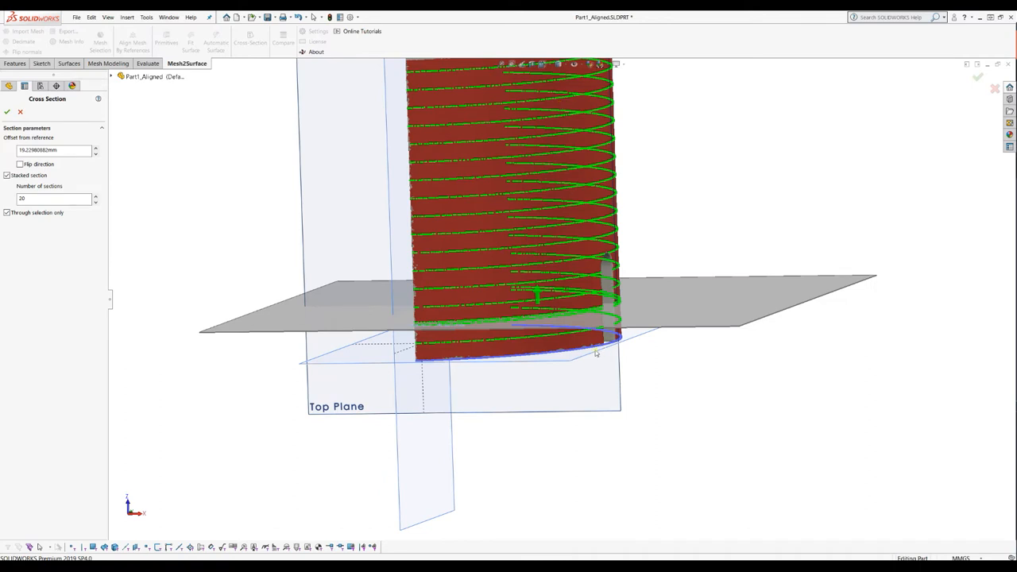
mouse_move(82, 213)
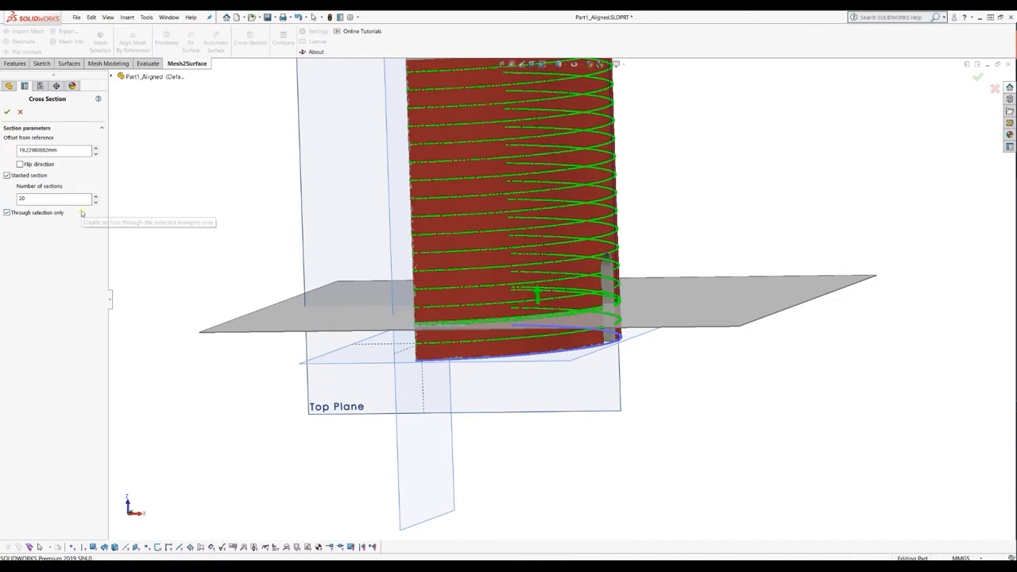
mouse_move(477, 180)
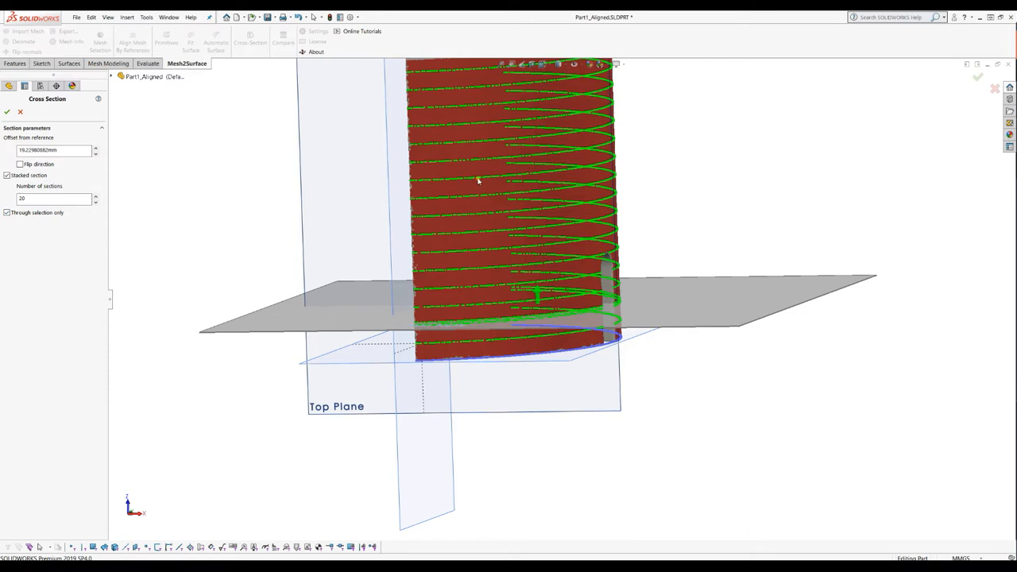
mouse_move(401, 192)
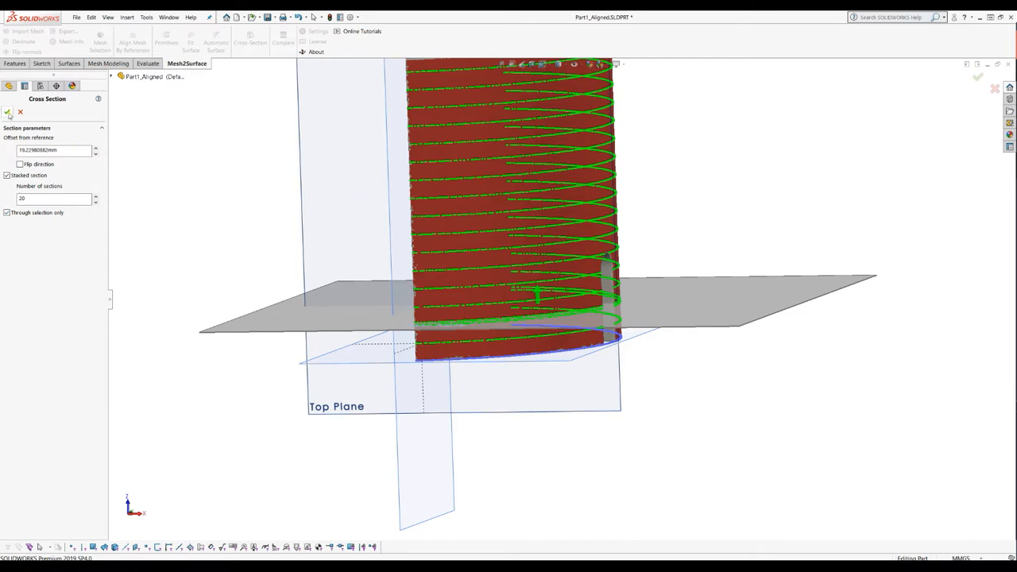
Accept the stacked sections as Cross-Section3 and open a Front Plane sketch.
left_click(8, 111)
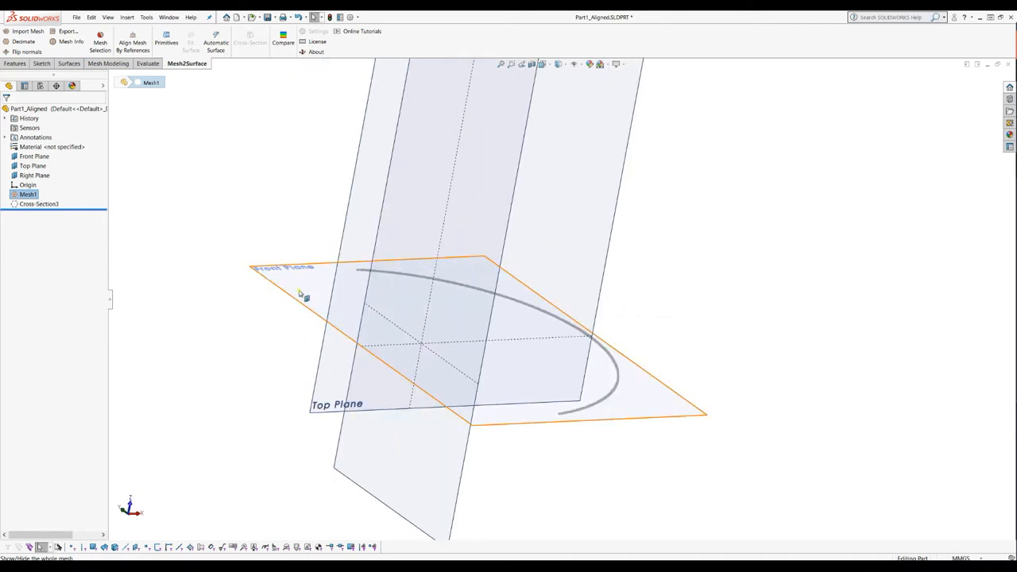
left_click(34, 156)
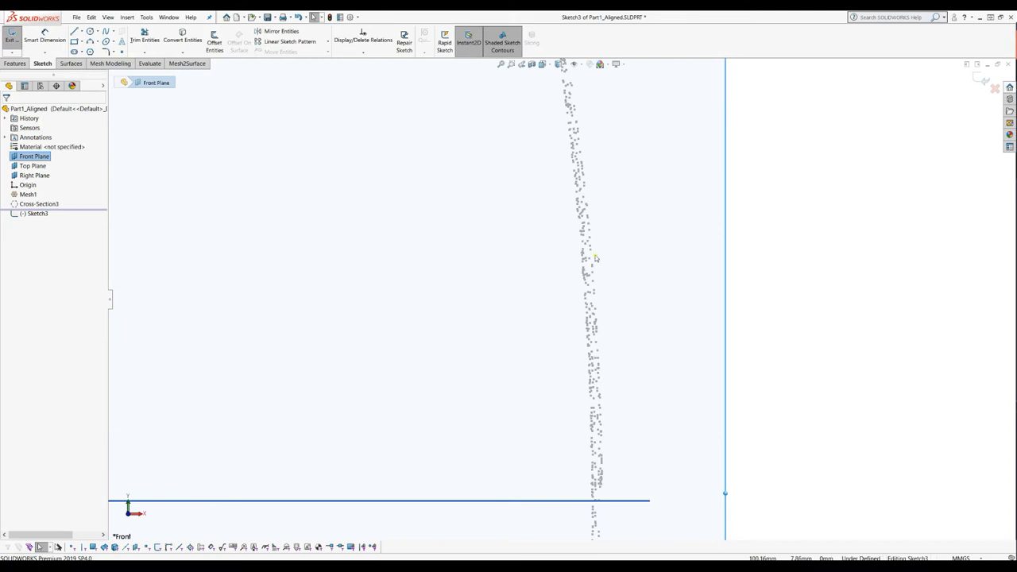
mouse_move(584, 271)
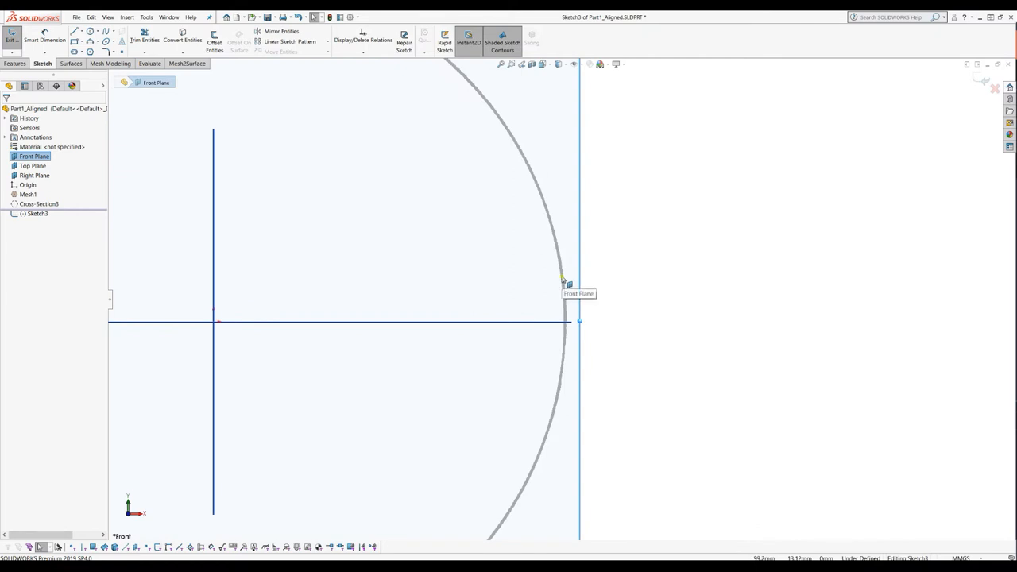
mouse_move(517, 272)
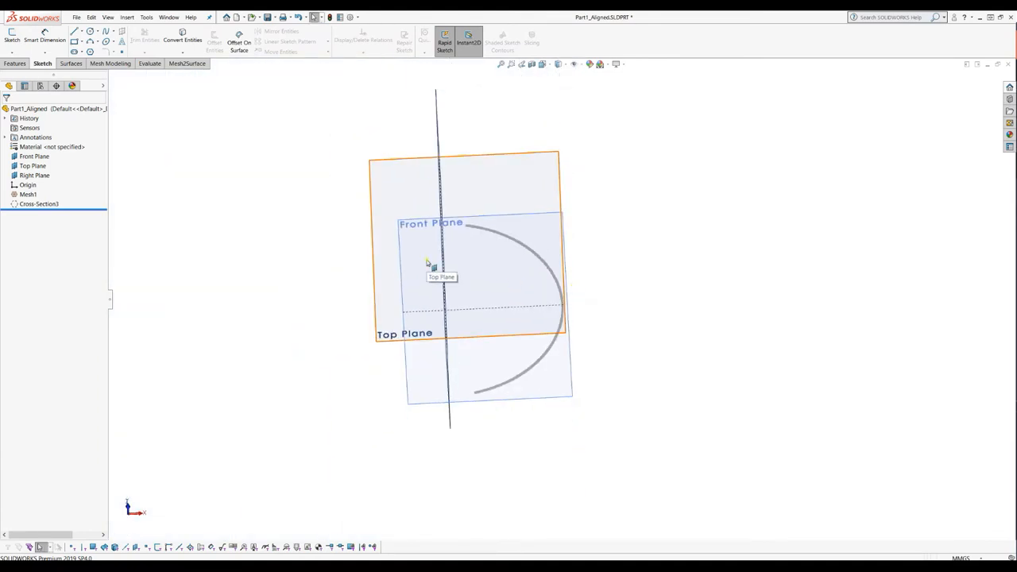
right_click(39, 203)
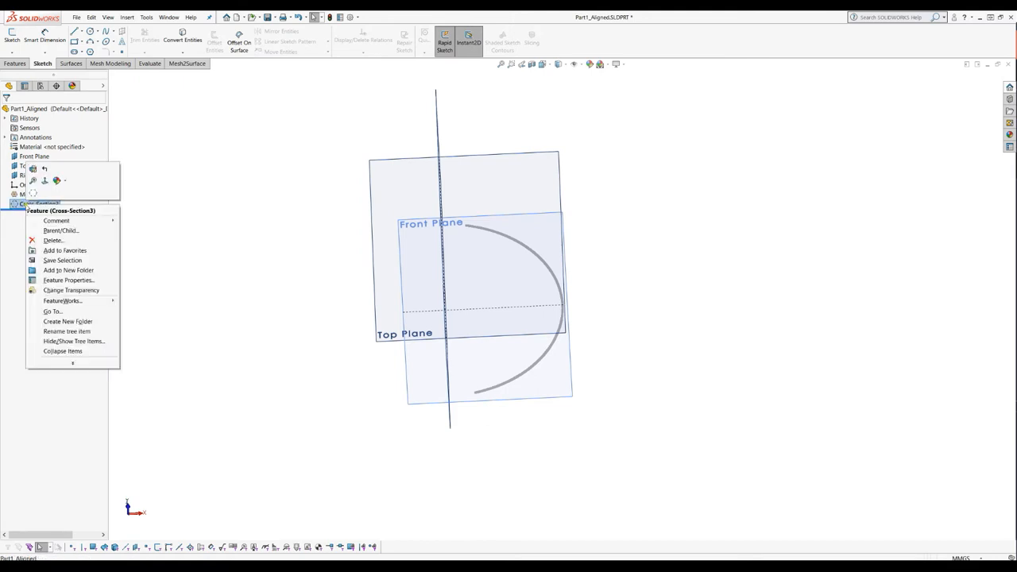
left_click(52, 240)
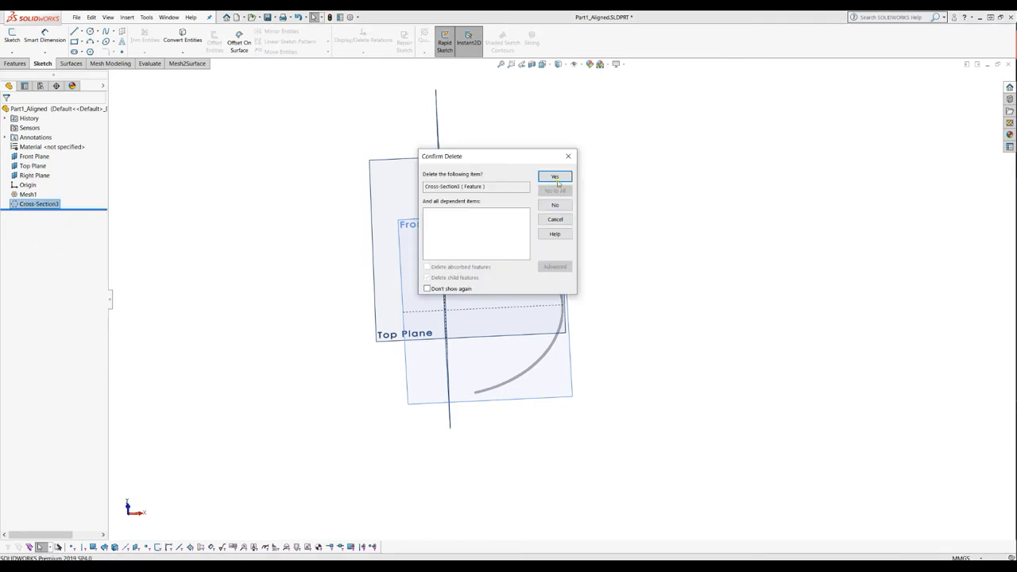
left_click(555, 177)
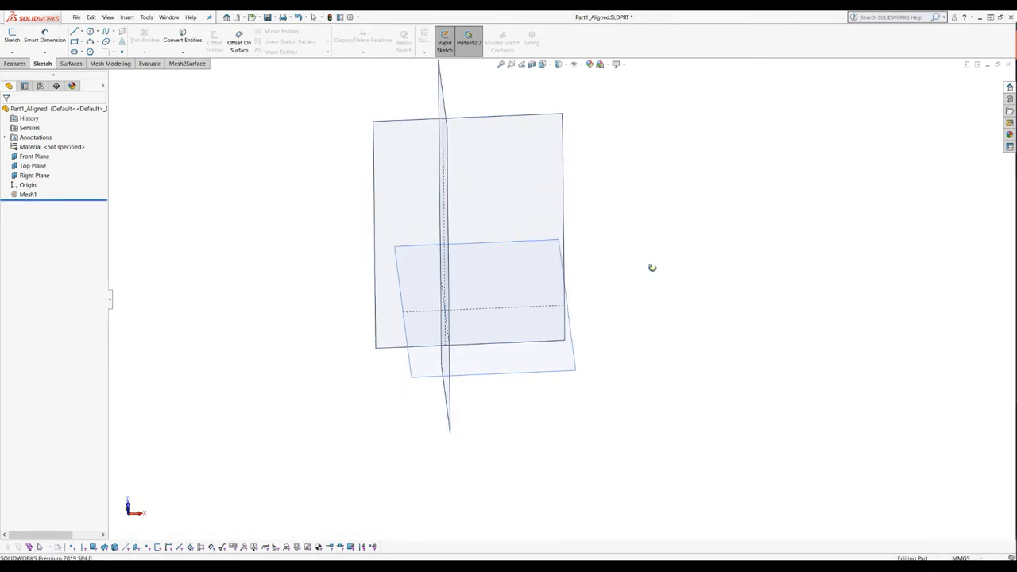
left_click(28, 194)
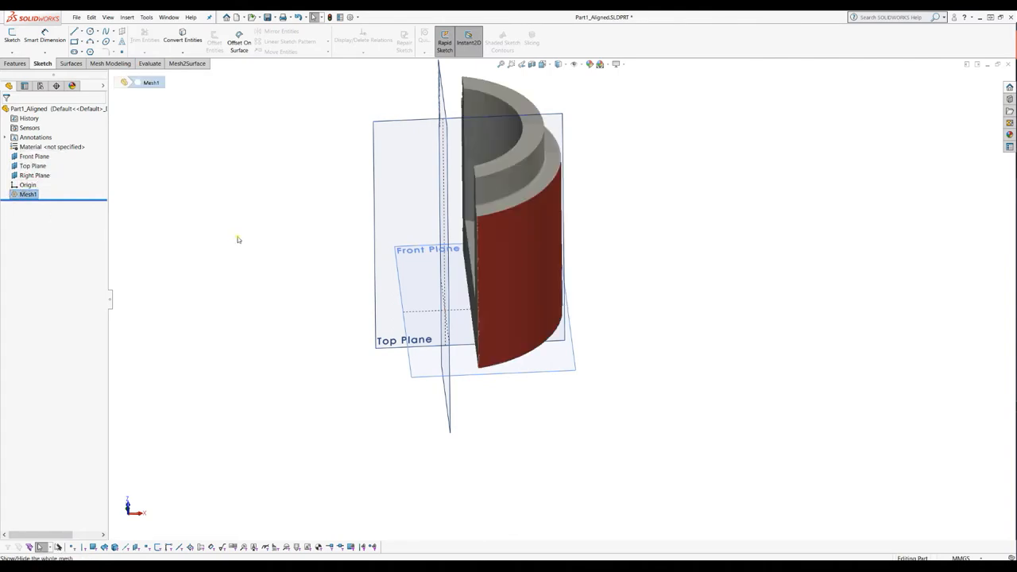
left_click(505, 111)
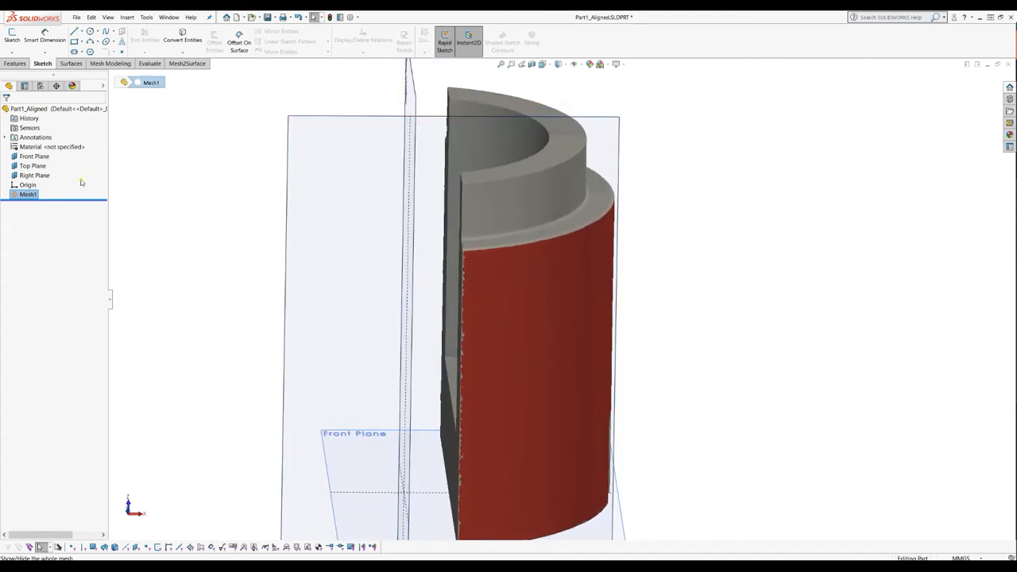
Mark all the mesh's triangles with Mesh Selection, using brush selection.
left_click(187, 64)
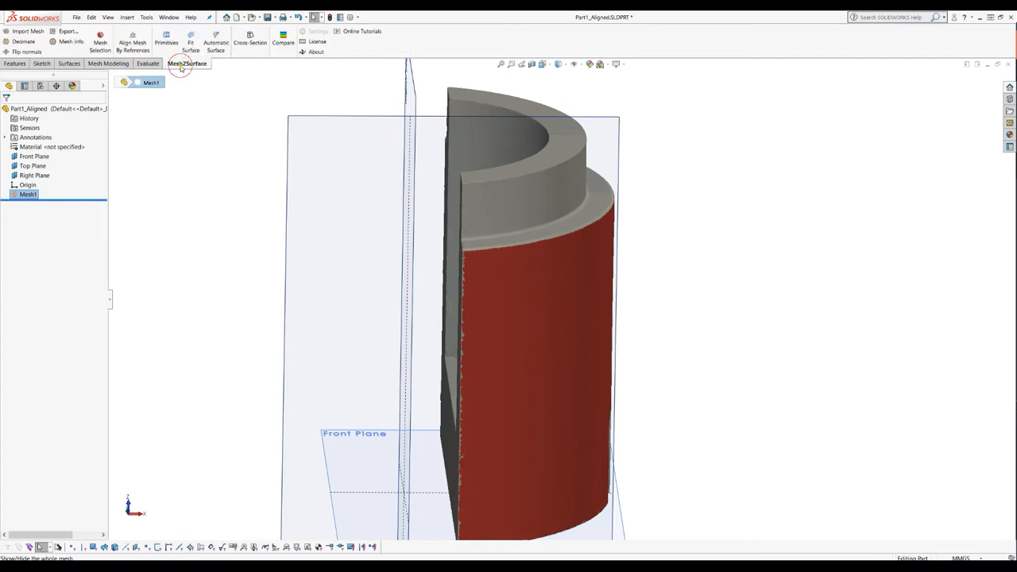
left_click(99, 40)
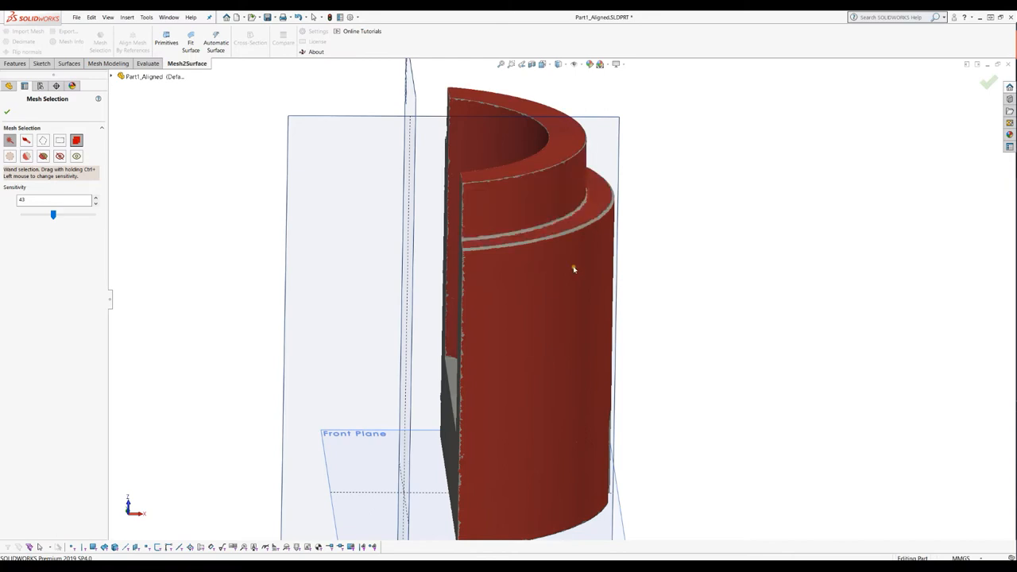
left_click_drag(574, 269, 500, 401)
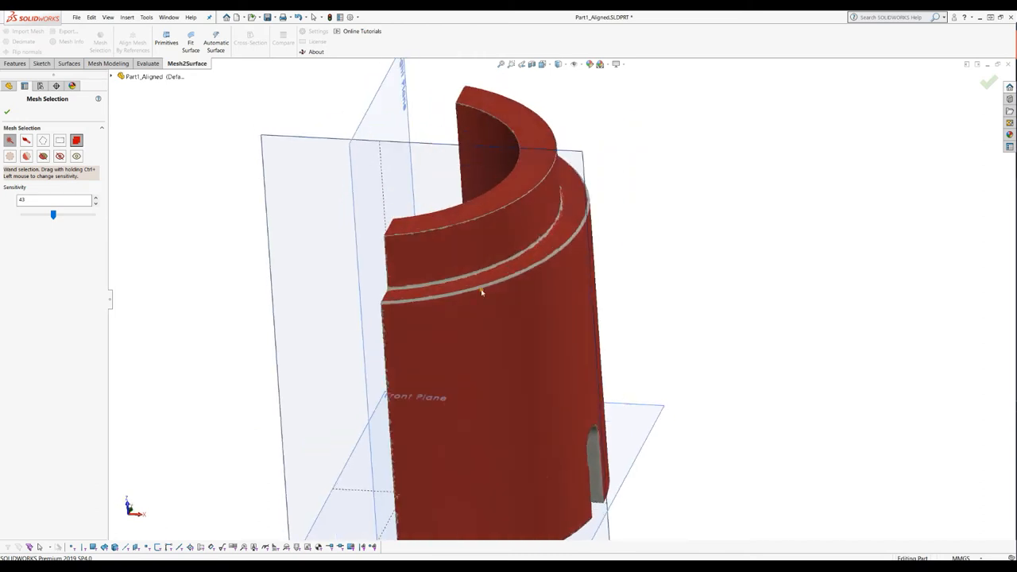
left_click(26, 140)
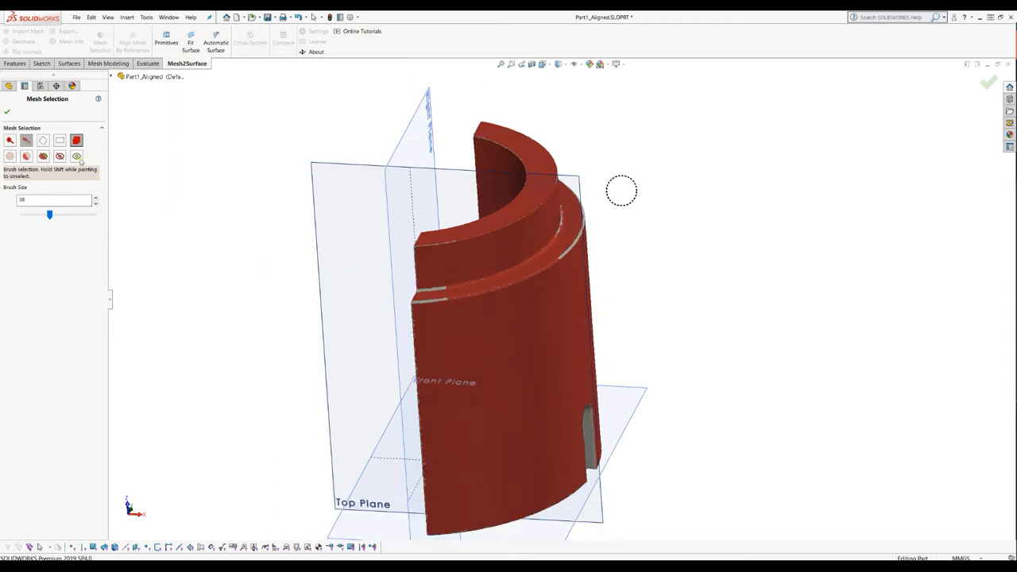
left_click(8, 112)
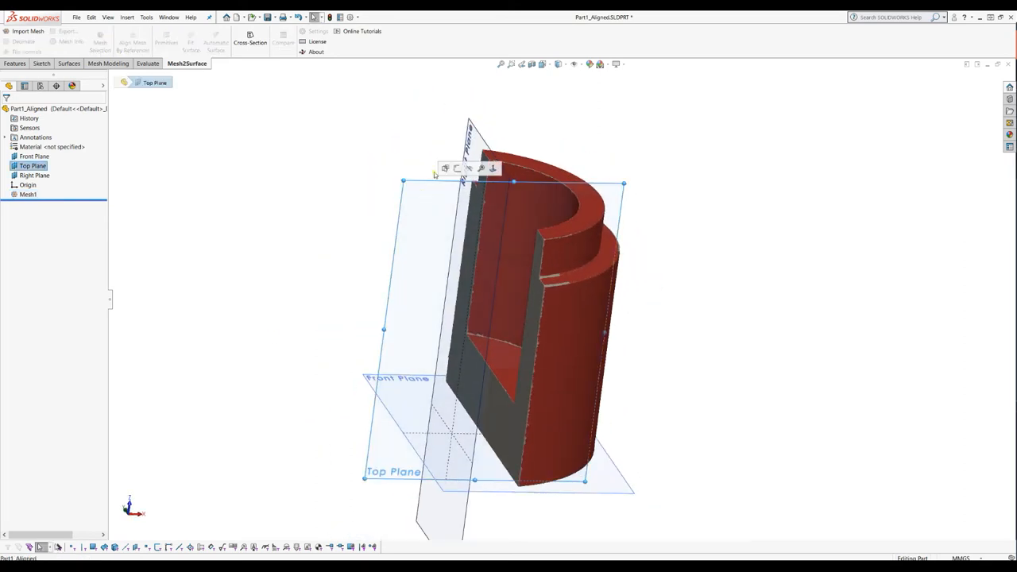
Create Axis1 from the intersection of the Top and Right Planes.
left_click(33, 175)
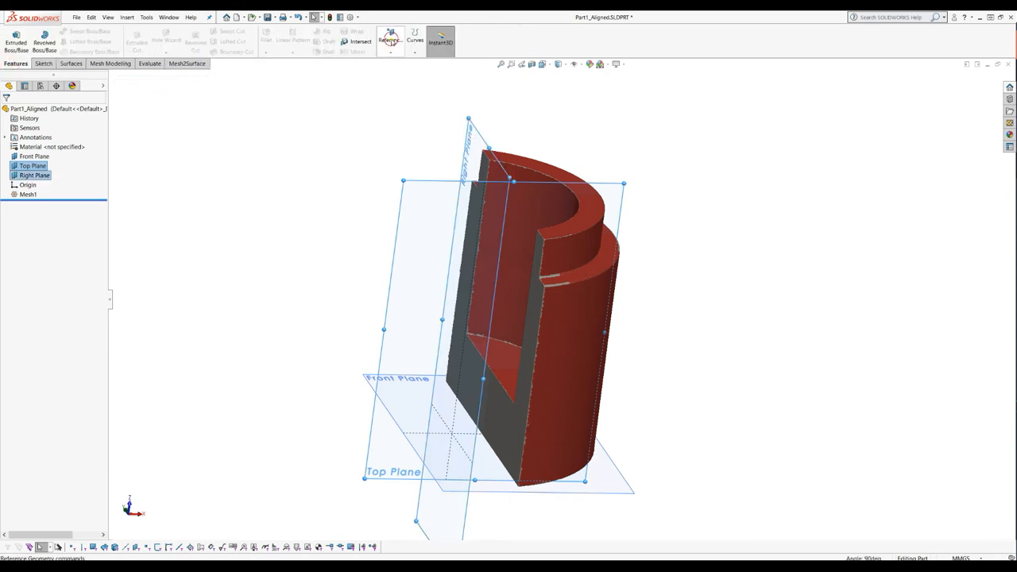
left_click(390, 41)
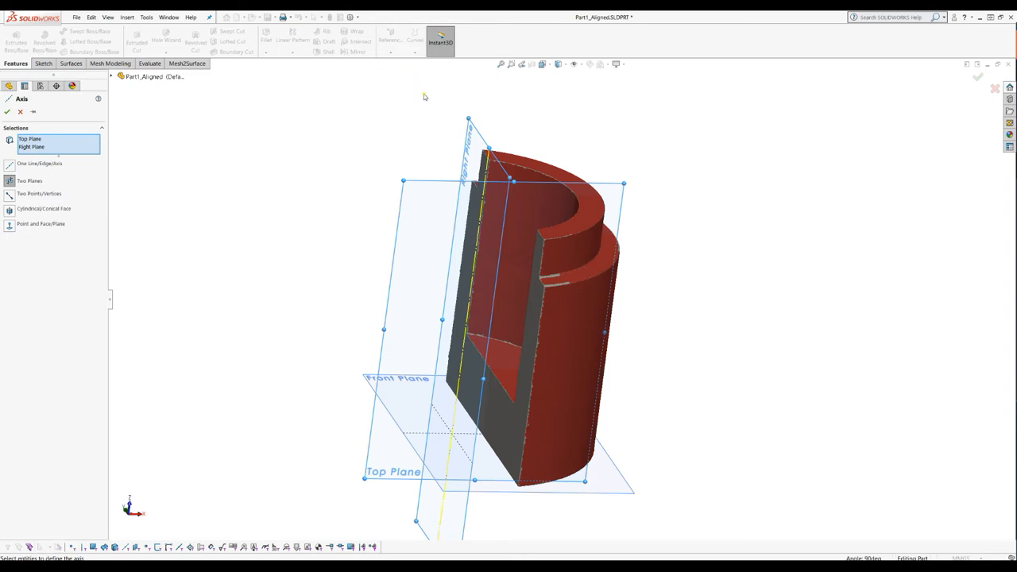
left_click(7, 111)
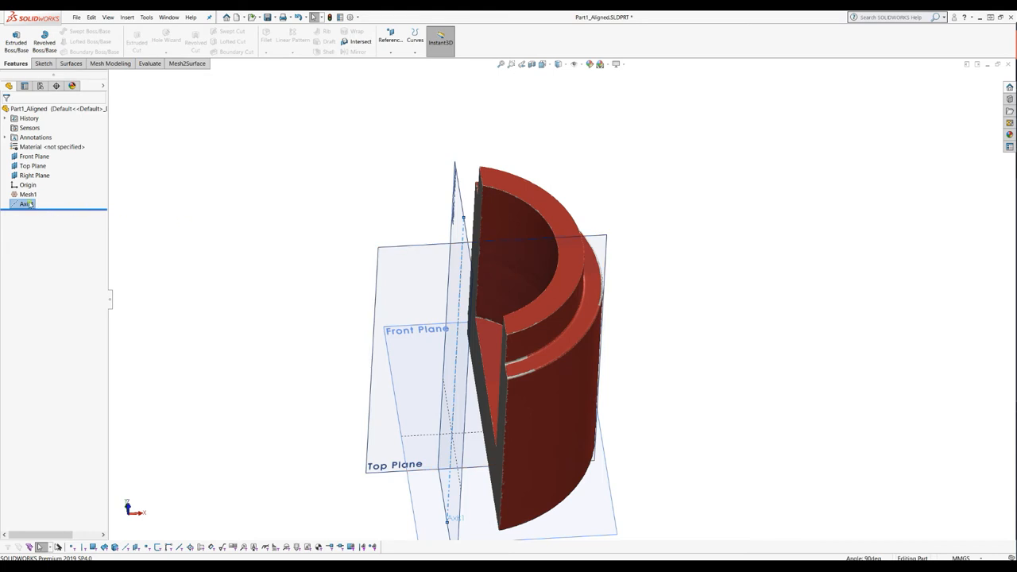
Rotate a cross-section about Axis1 to roughly 306°, through selected triangles only.
left_click(187, 63)
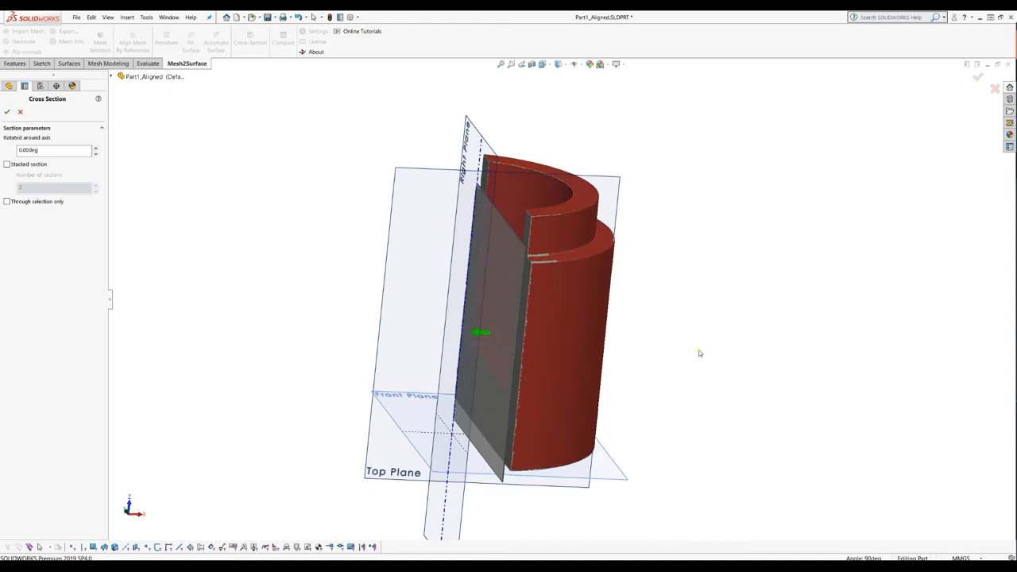
mouse_move(651, 413)
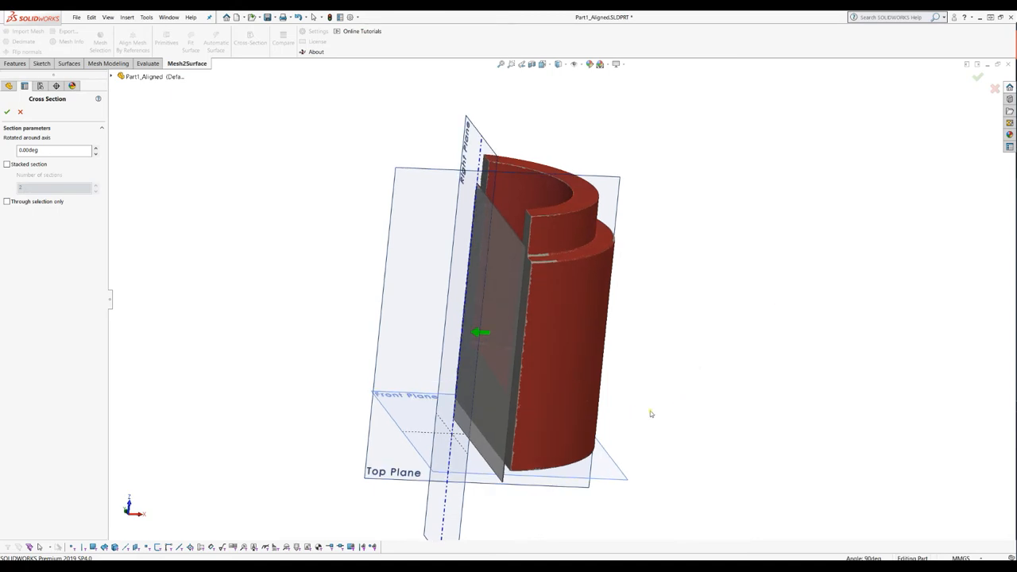
mouse_move(492, 410)
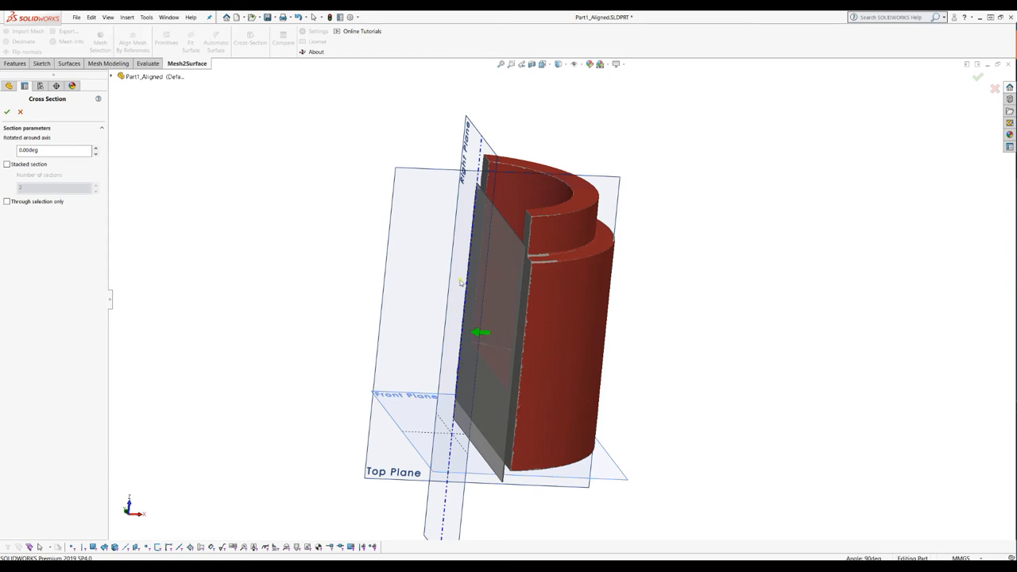
mouse_move(427, 283)
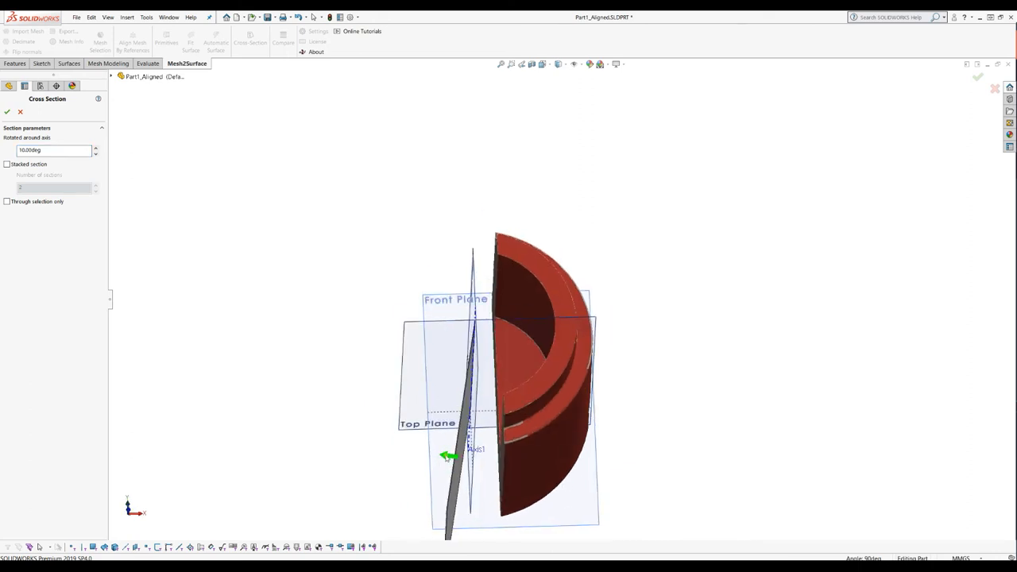
left_click_drag(447, 456, 520, 451)
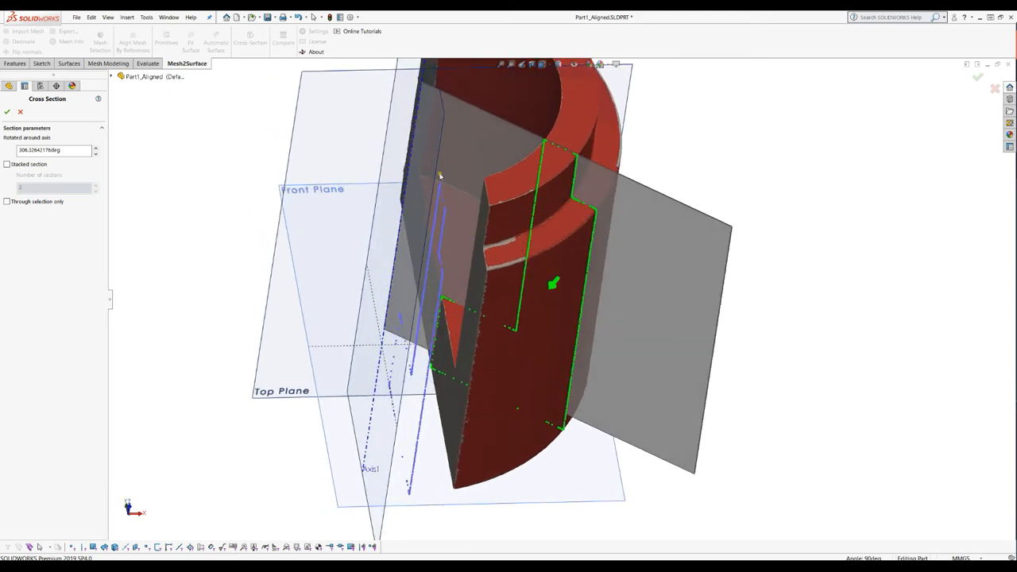
mouse_move(407, 463)
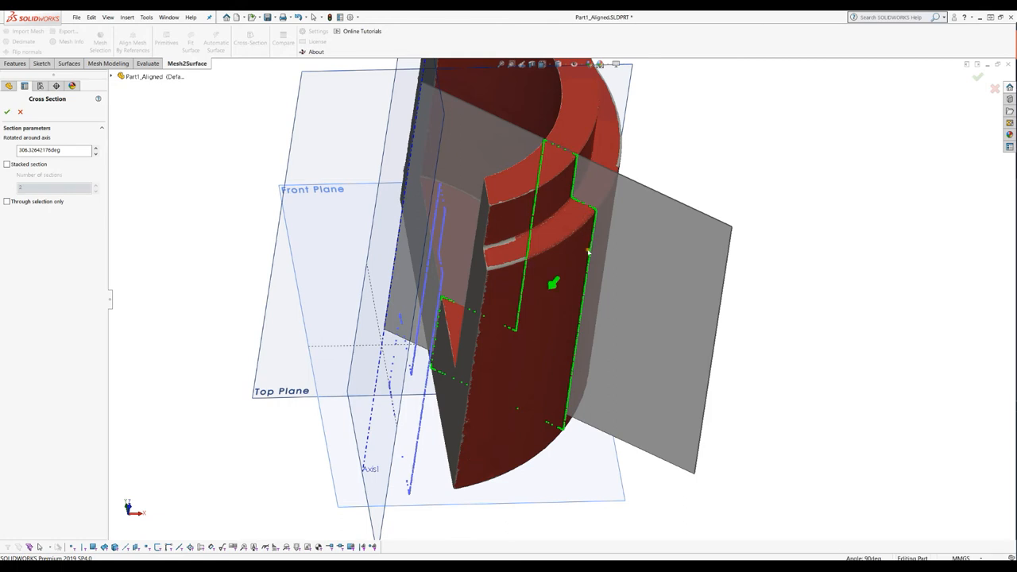
mouse_move(581, 262)
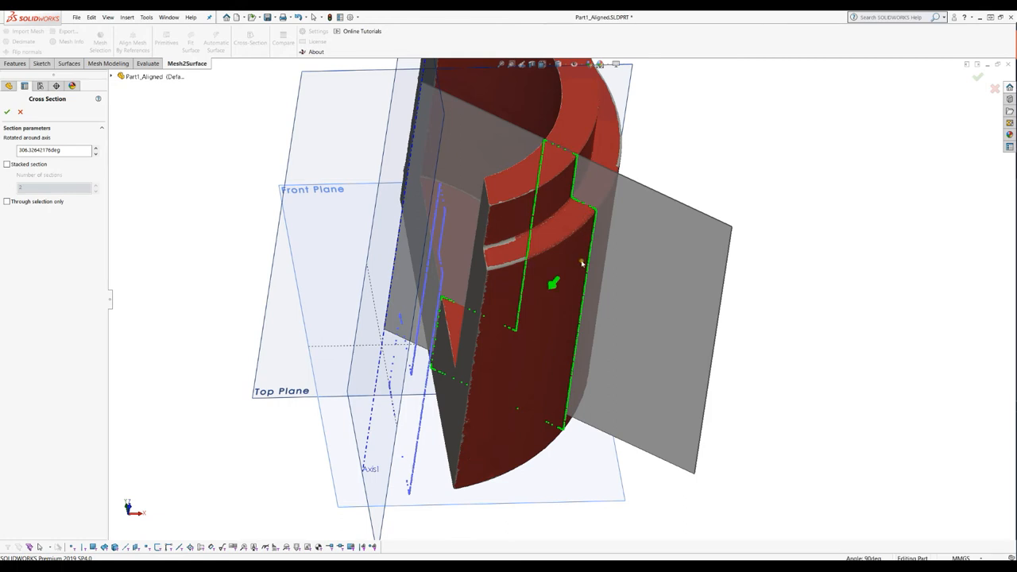
mouse_move(429, 272)
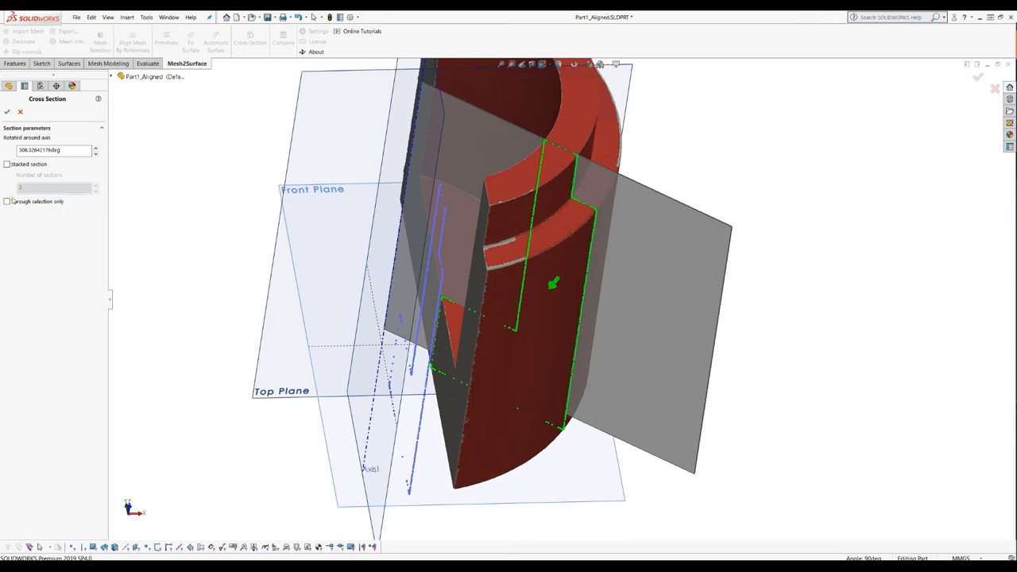
mouse_move(8, 201)
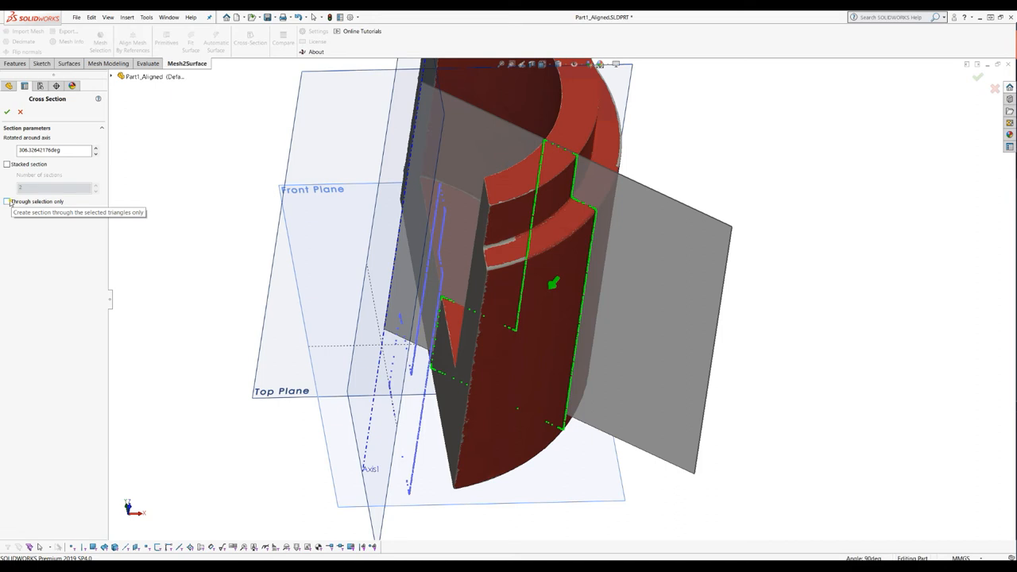
left_click(7, 201)
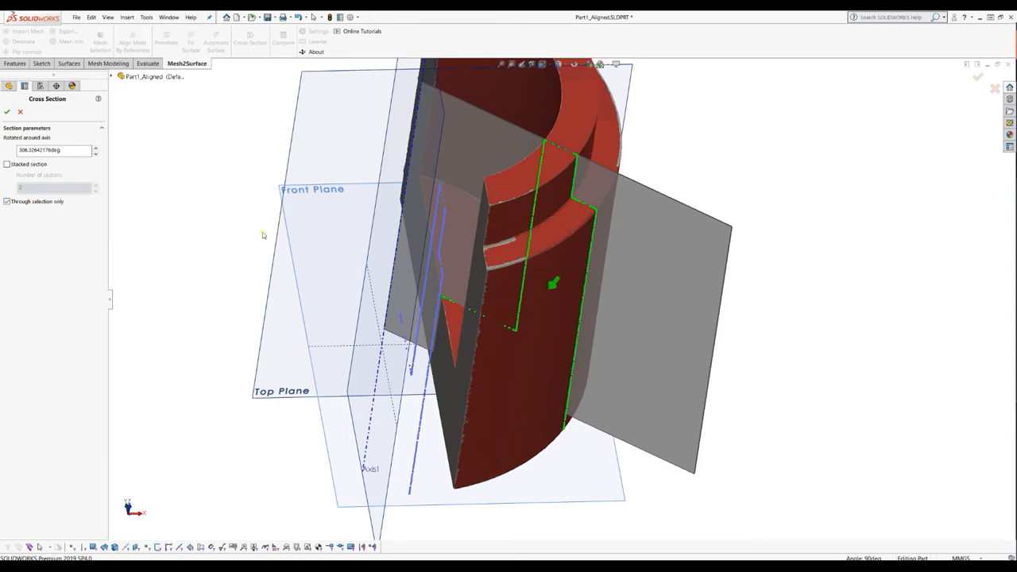
mouse_move(519, 157)
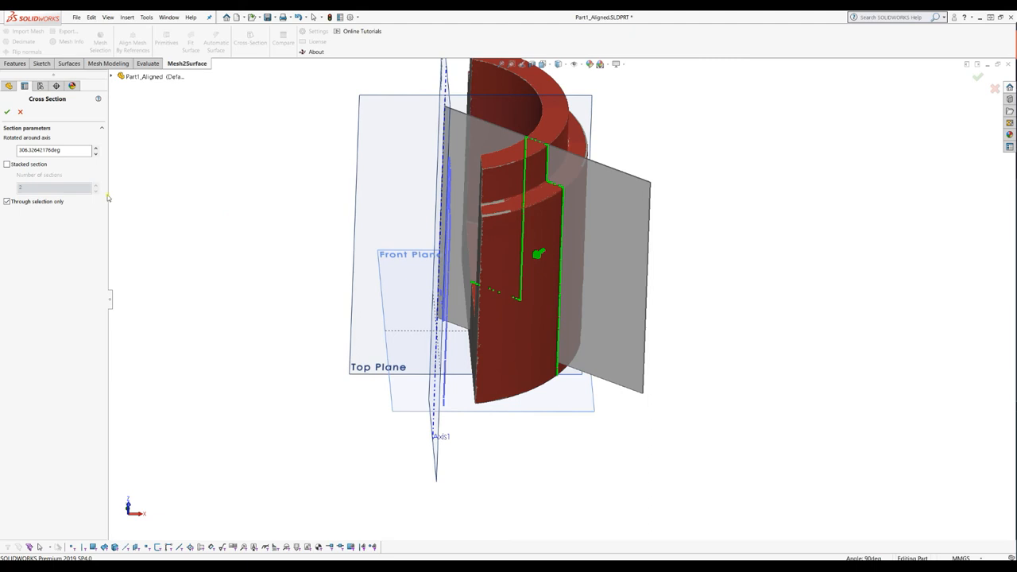
Stack 40 cross-sections rotated around Axis1 and confirm Cross-Section4.
left_click(7, 163)
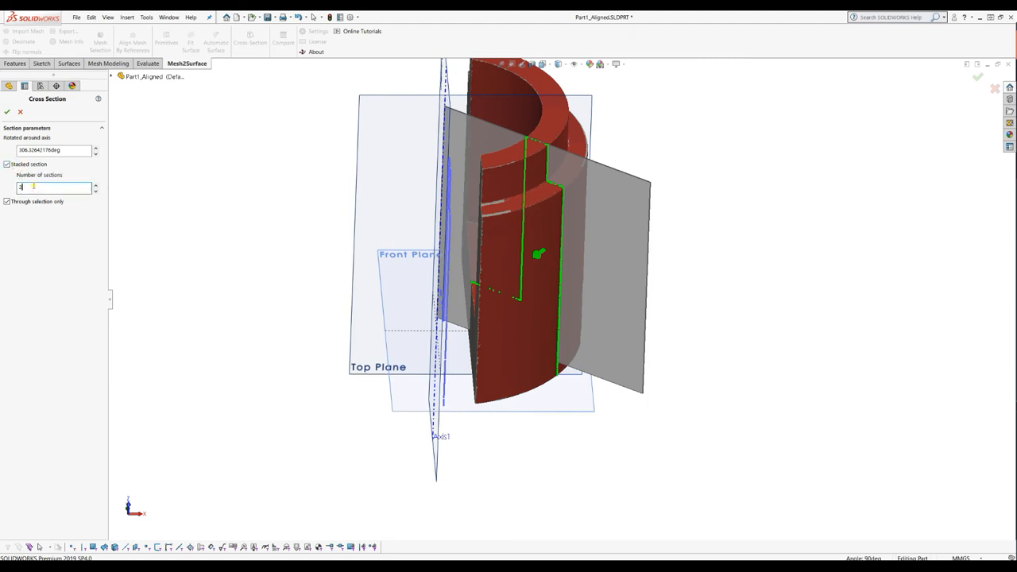
type("20")
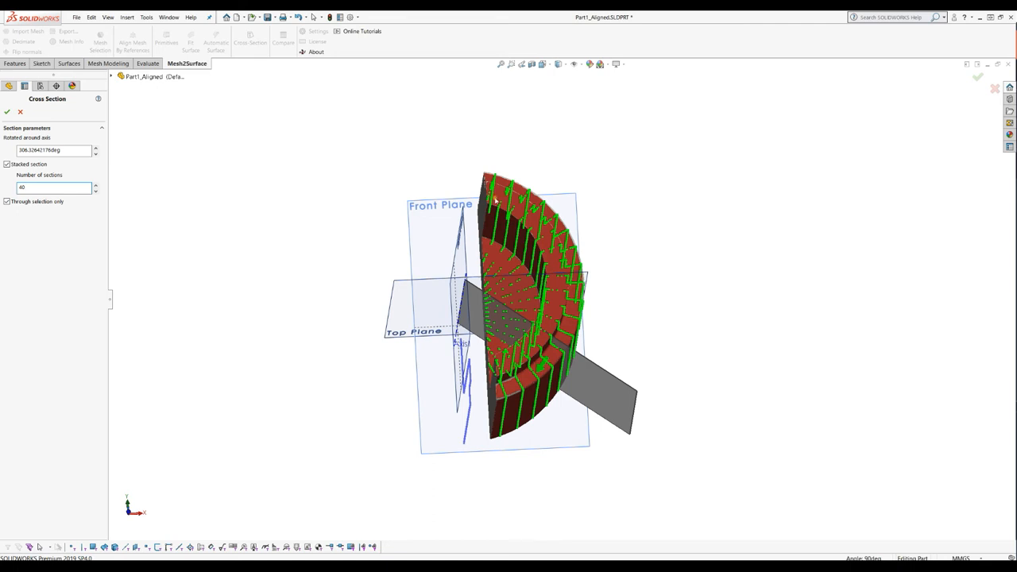
left_click(53, 187)
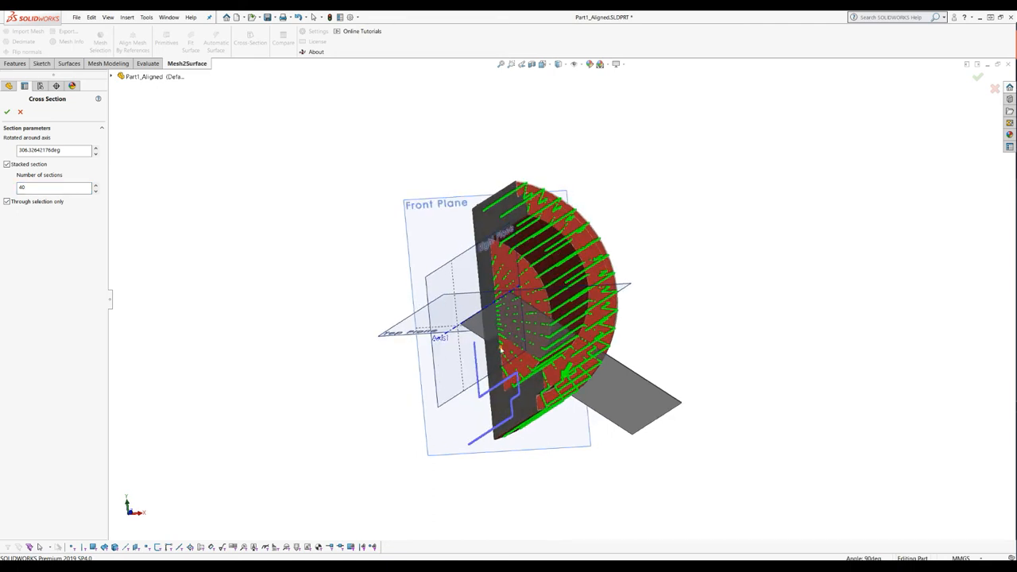
left_click_drag(501, 349, 481, 389)
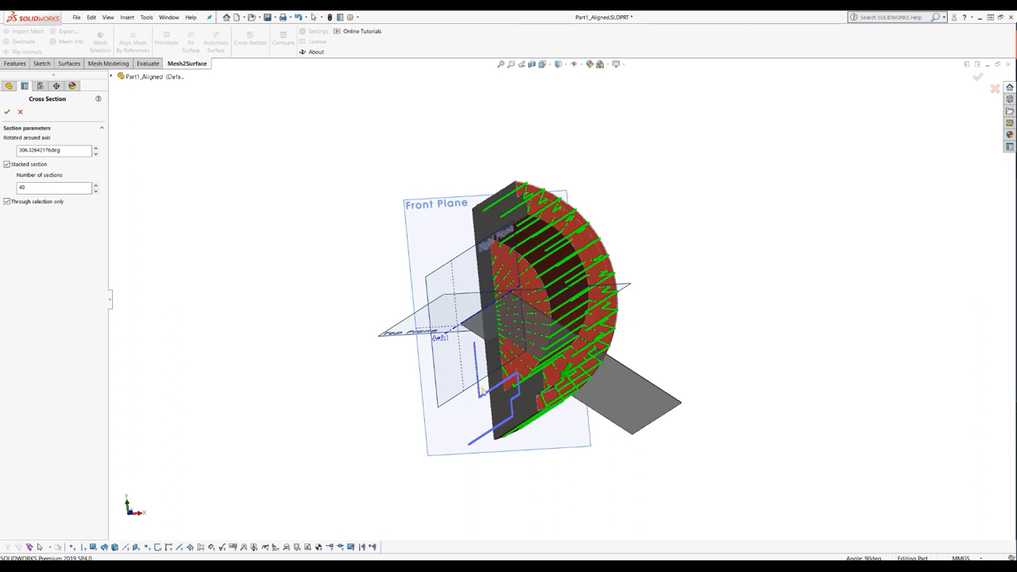
mouse_move(509, 421)
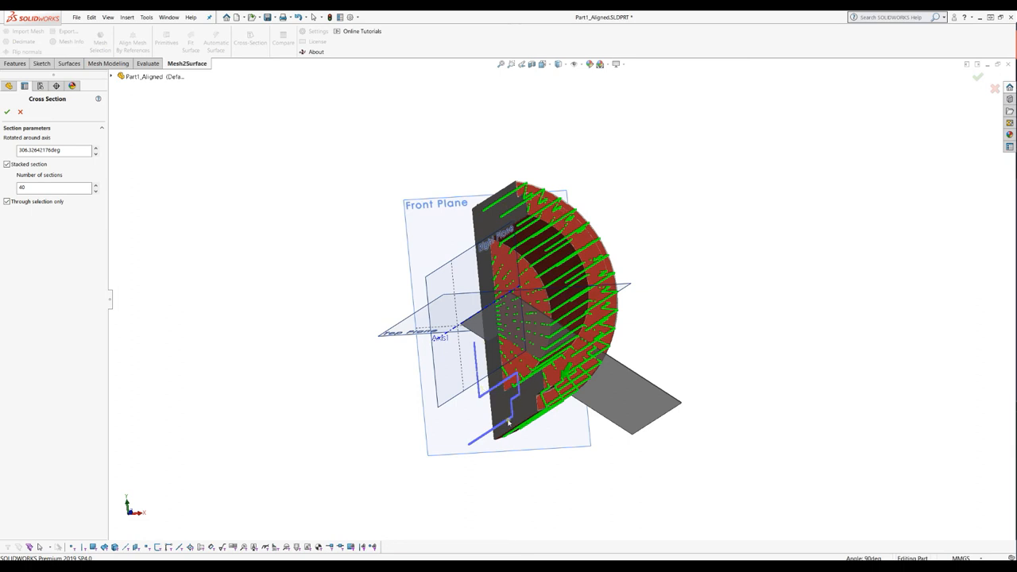
mouse_move(183, 208)
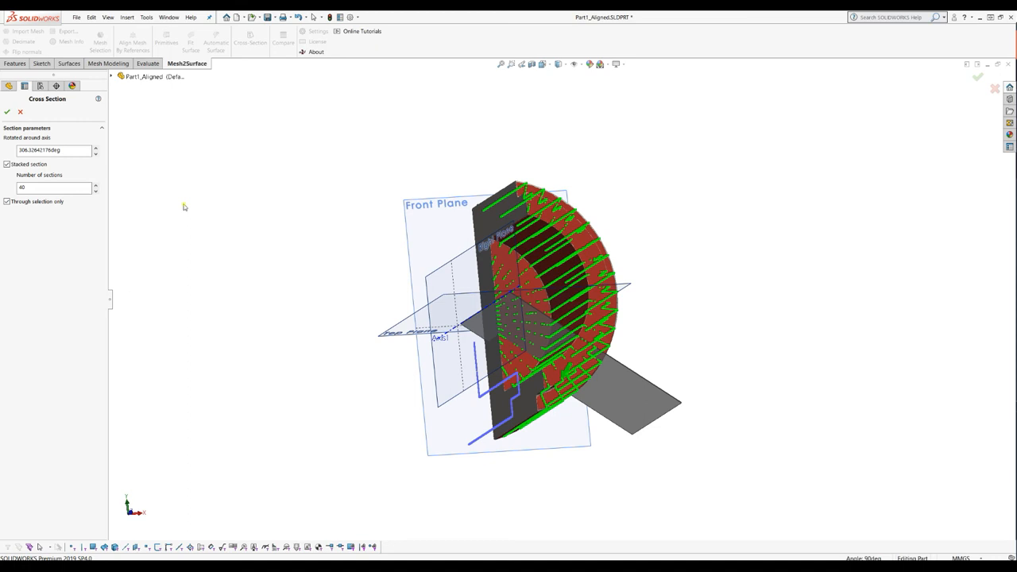
mouse_move(232, 202)
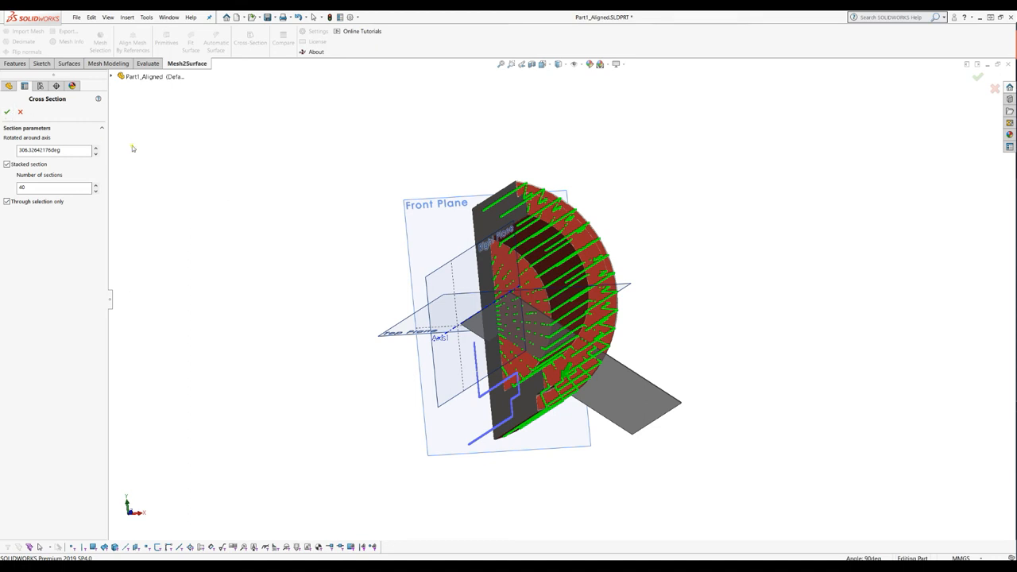
left_click(7, 111)
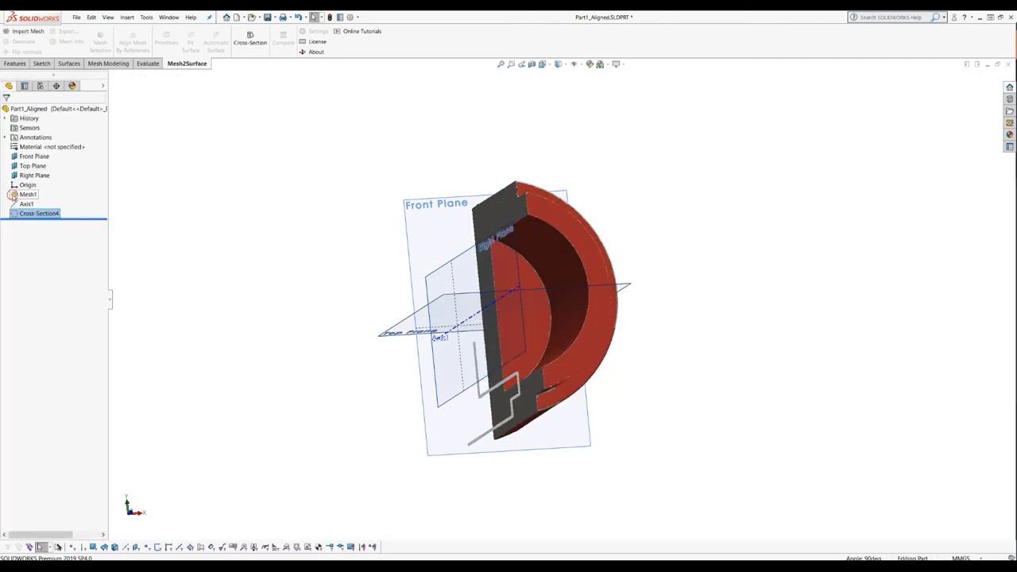
Hide the mesh and start a new sketch on the Right Plane.
left_click(28, 194)
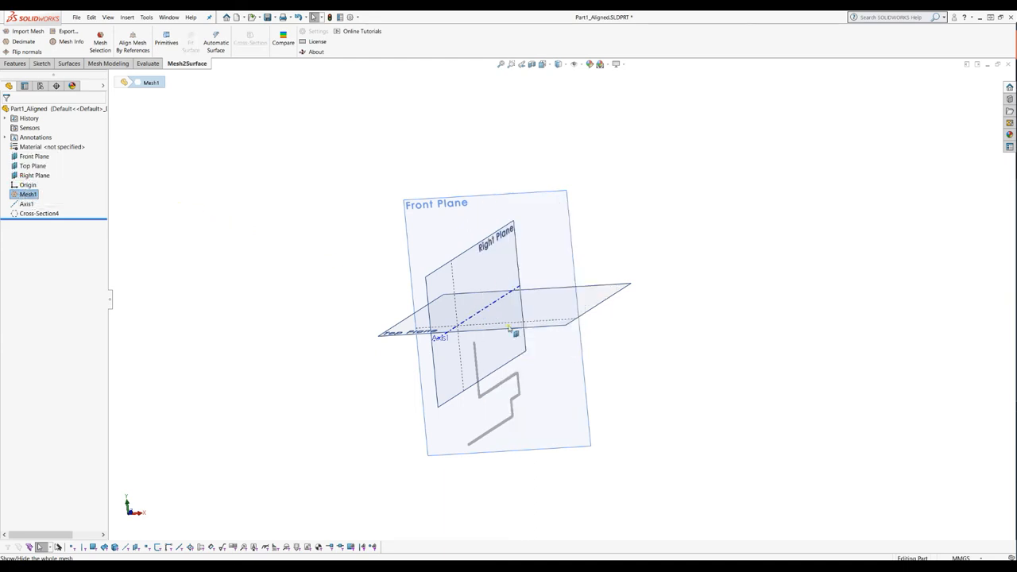
left_click(34, 175)
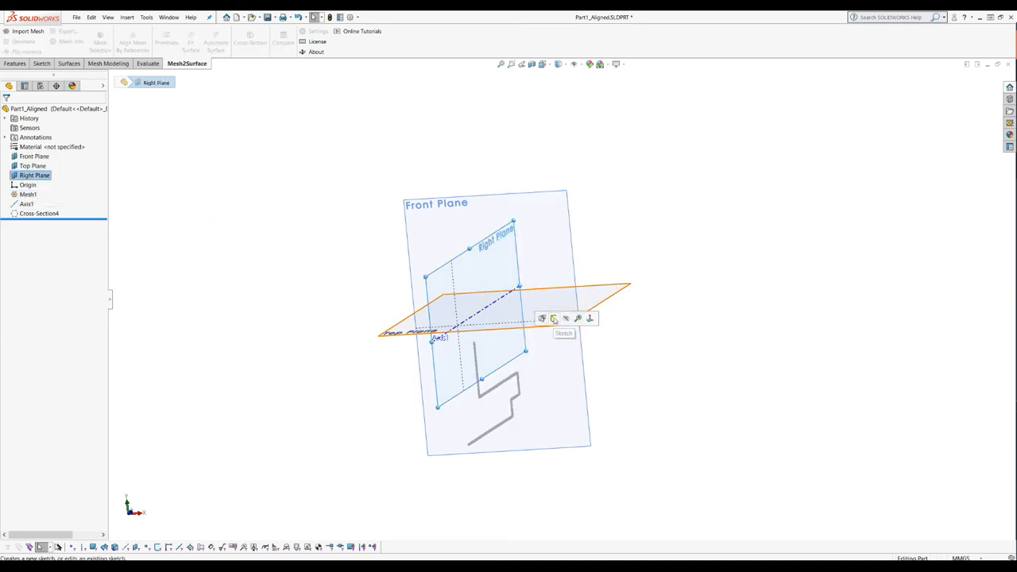
left_click(553, 319)
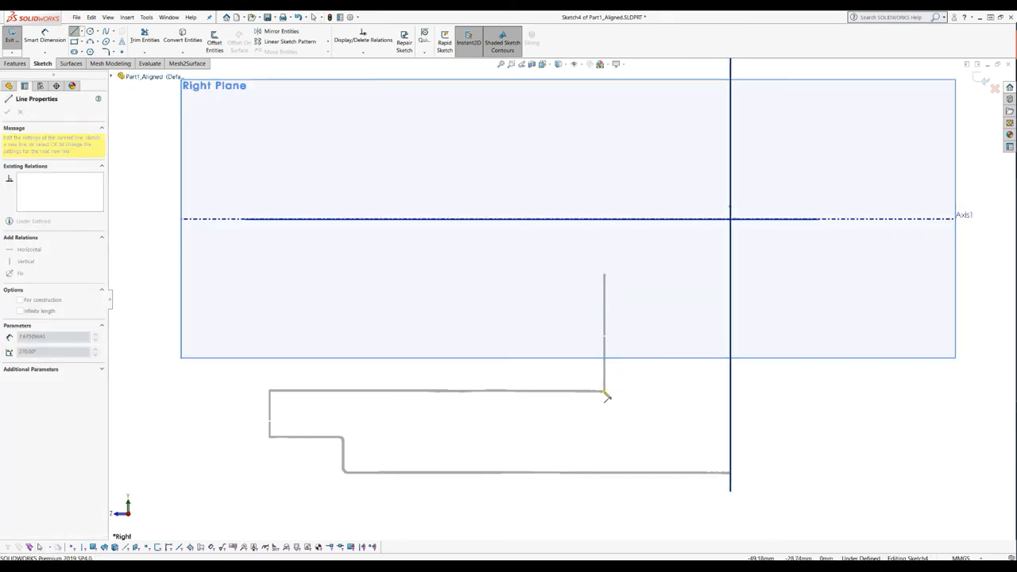
Trace a line along the cross-section profile in Sketch4.
left_click_drag(608, 398, 274, 398)
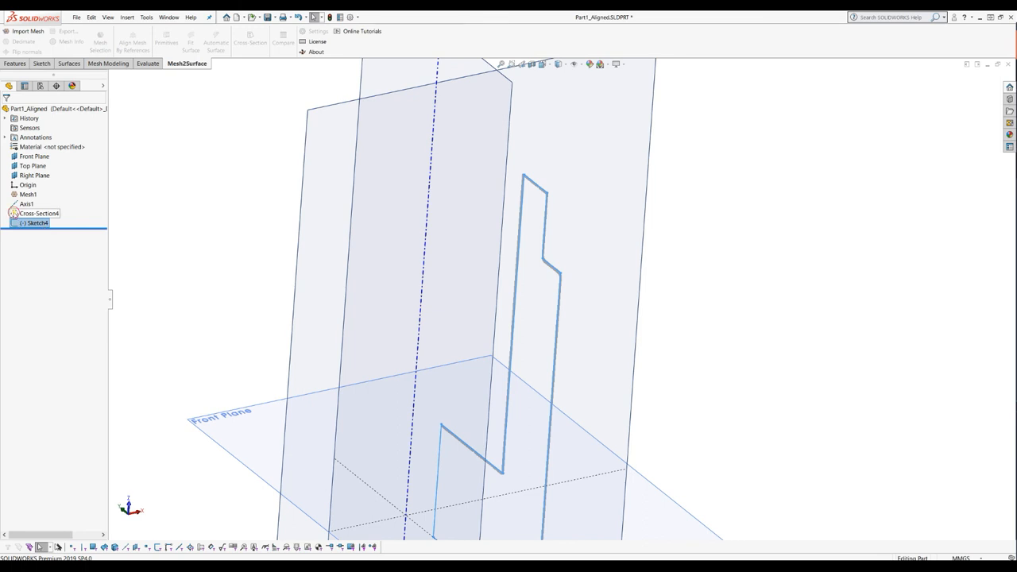
Hide Cross-Section4 and revolve Sketch4 360° around Axis1 into Revolve1.
left_click(38, 213)
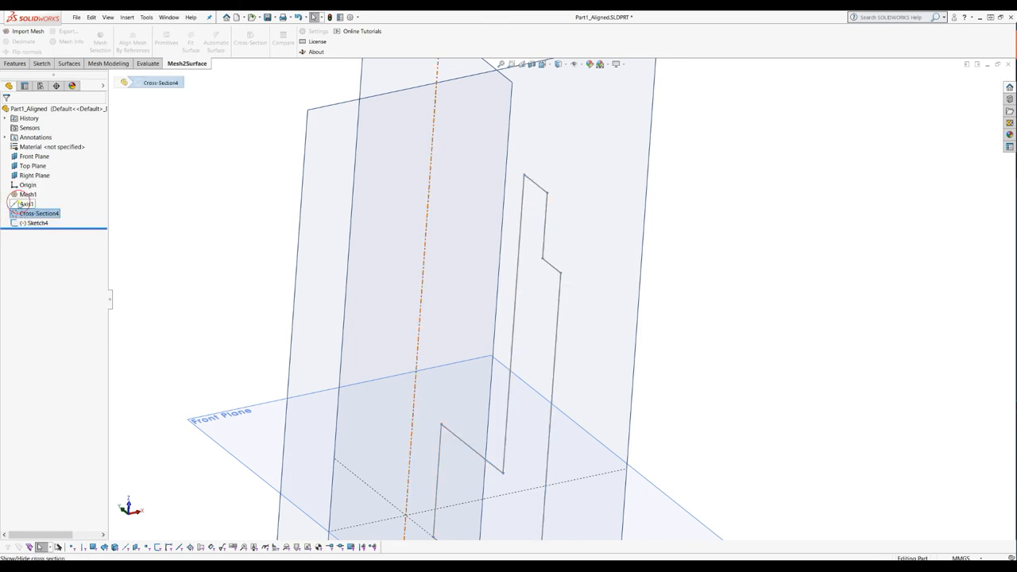
left_click(37, 223)
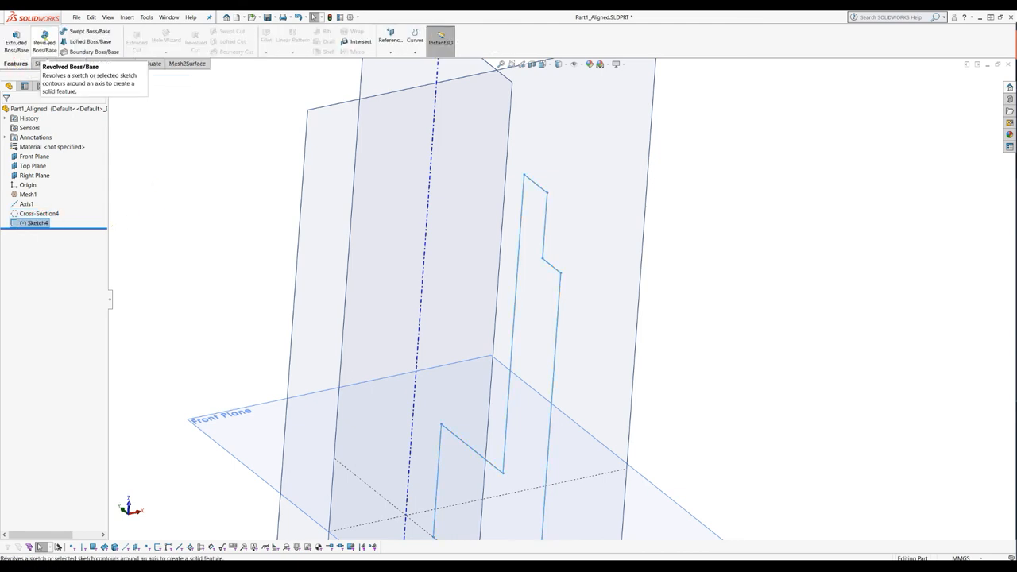
left_click(43, 42)
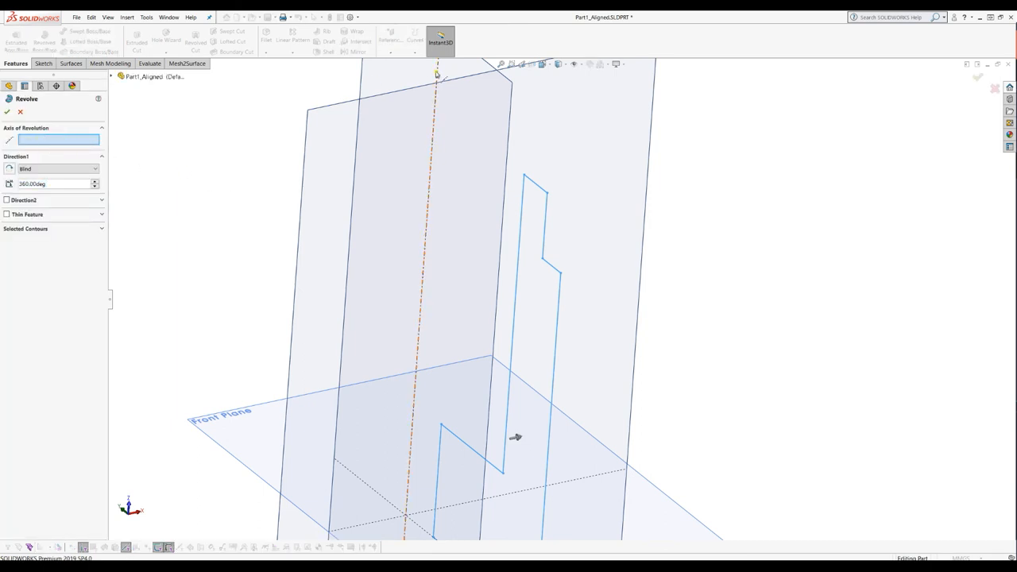
left_click(413, 238)
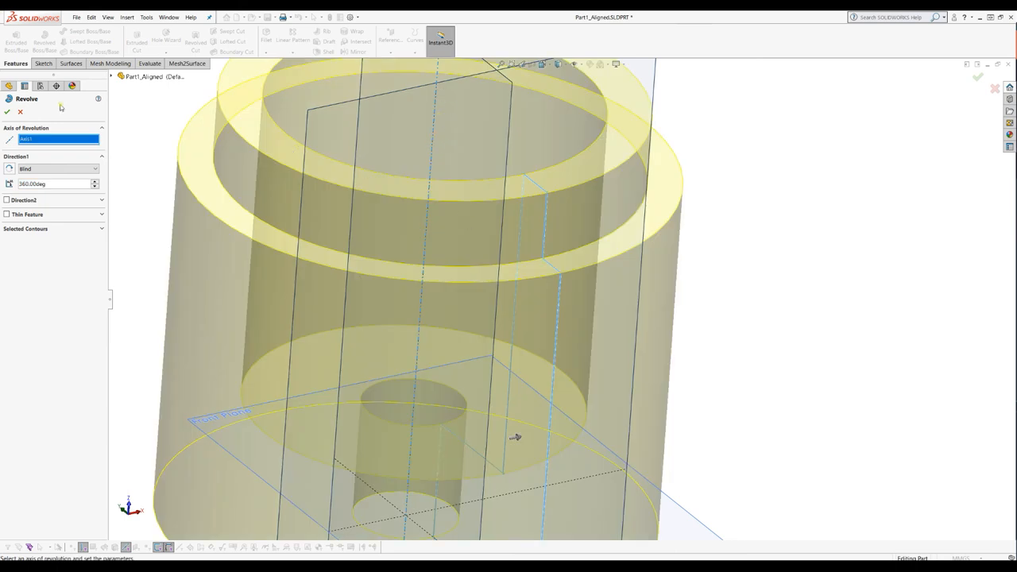
left_click(7, 112)
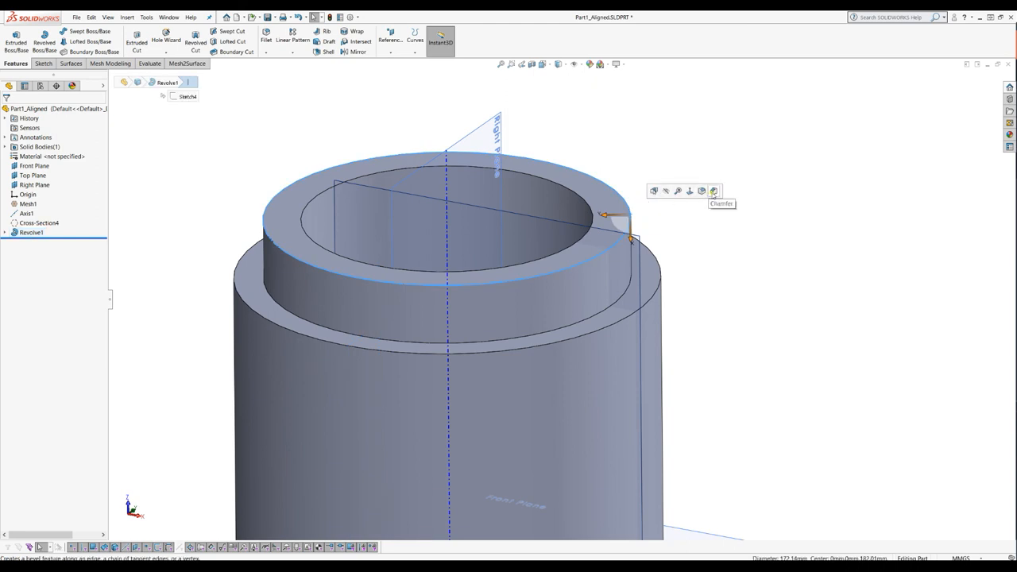
Chamfer the top rim edge 10 mm at 45° and show Mesh1 again.
left_click(713, 191)
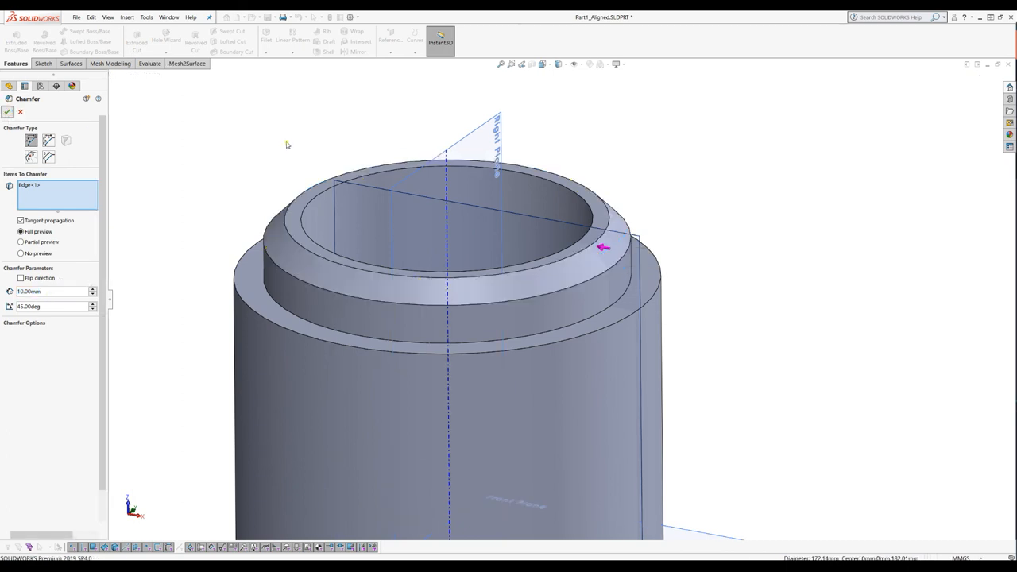
left_click(8, 111)
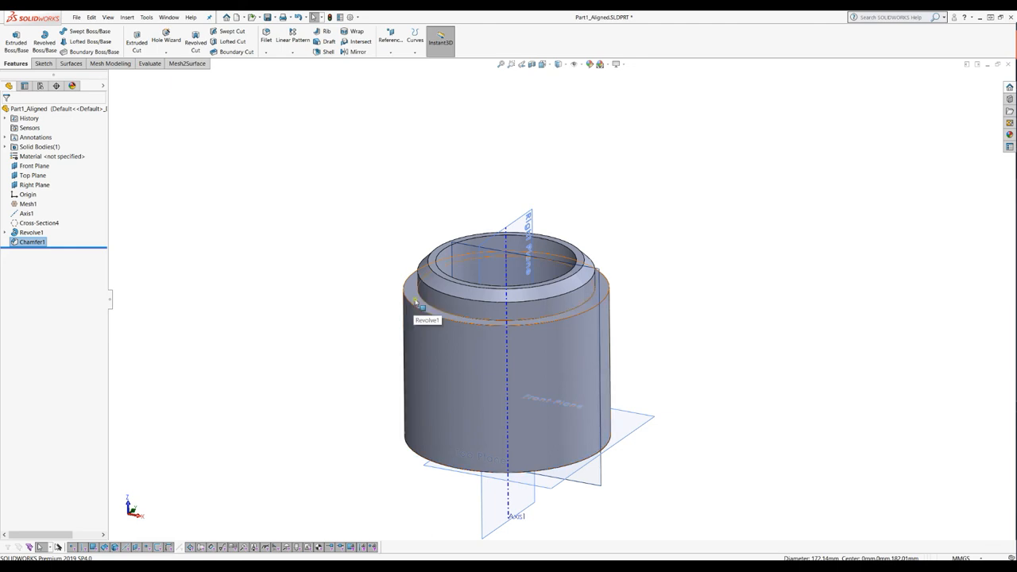
left_click(31, 232)
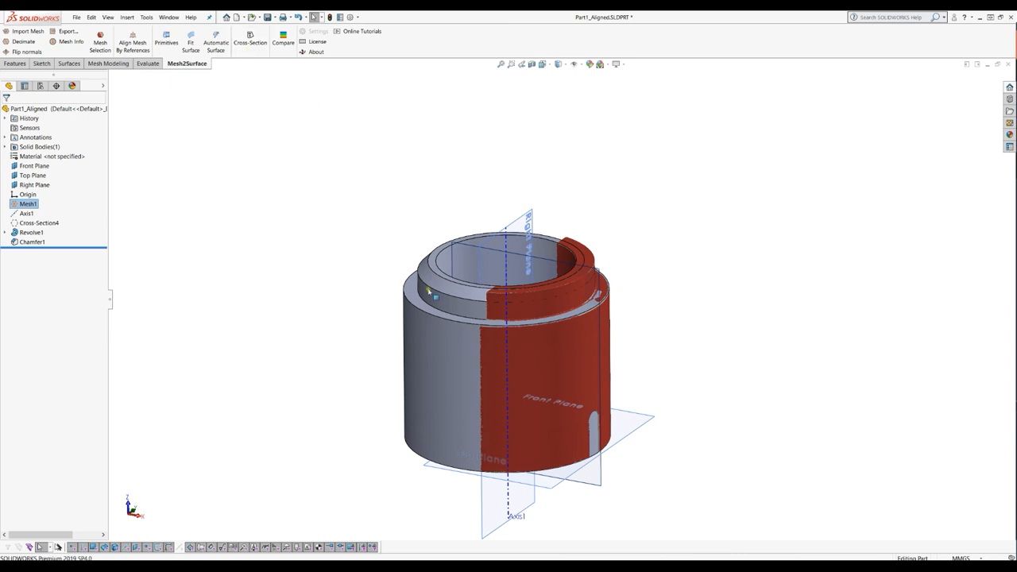
Create Cross-Section5 offset 12.47 mm, flipped, from the solid's flat top face.
left_click(32, 232)
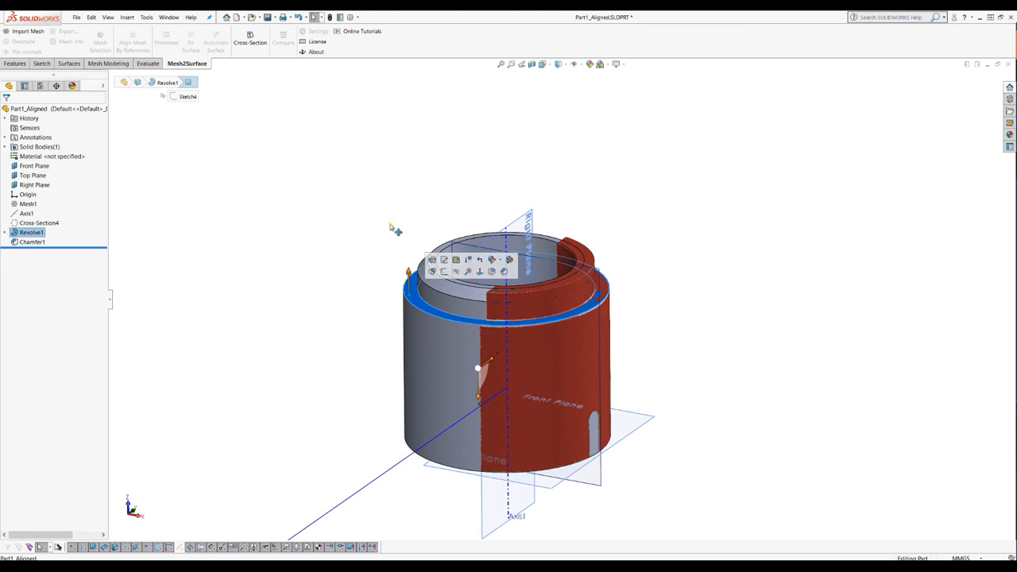
left_click(250, 38)
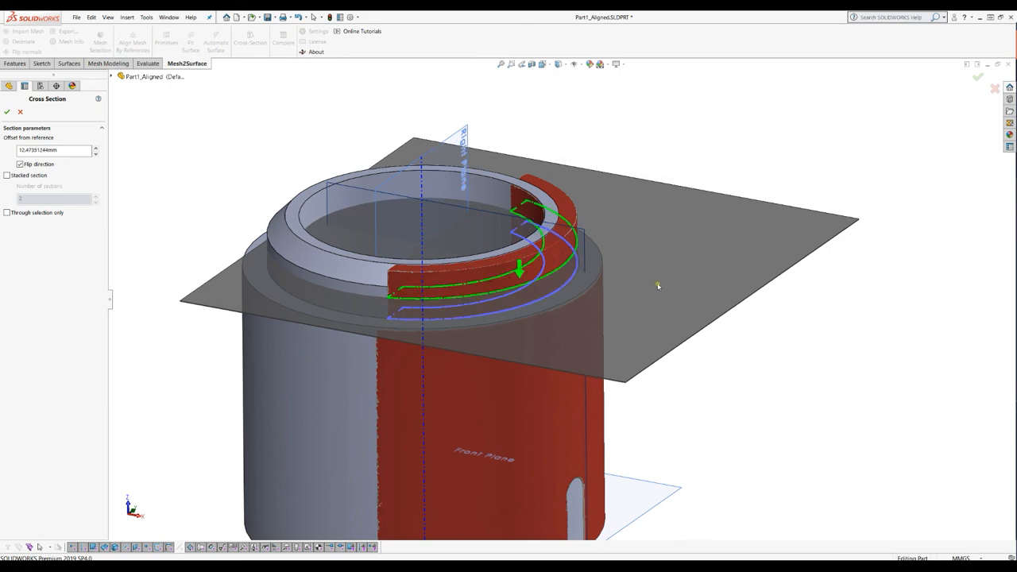
mouse_move(393, 316)
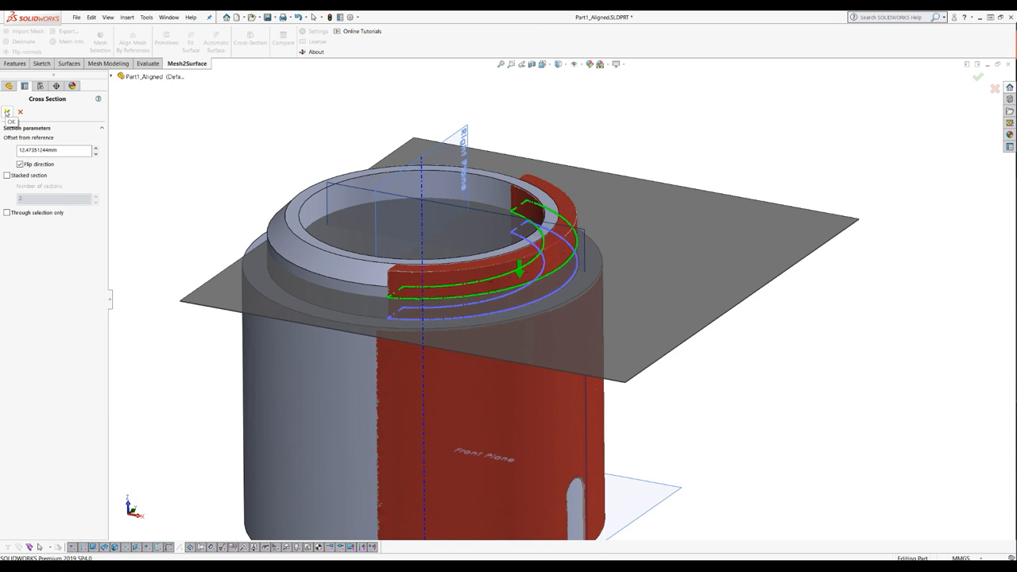
left_click(7, 111)
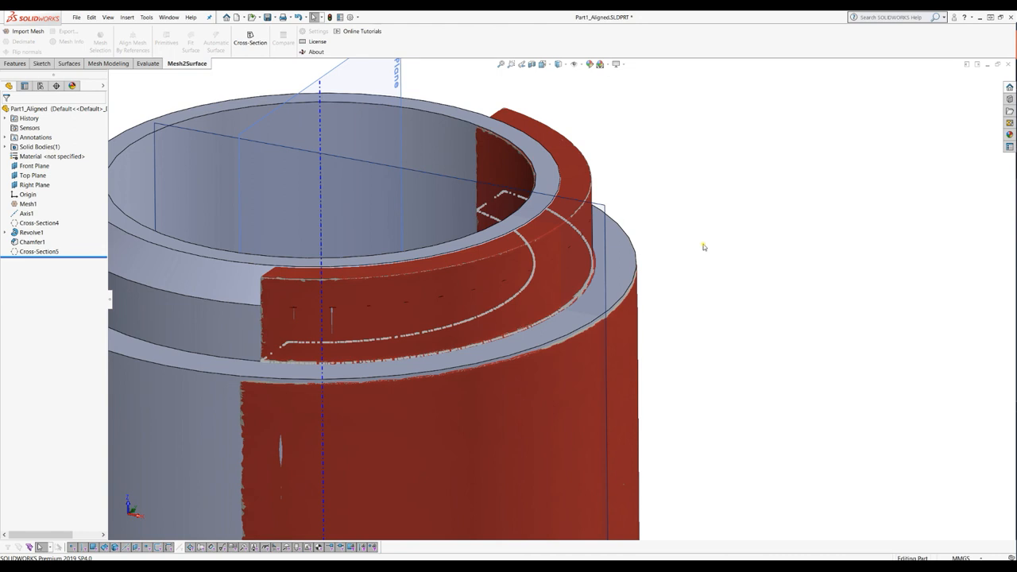
mouse_move(704, 246)
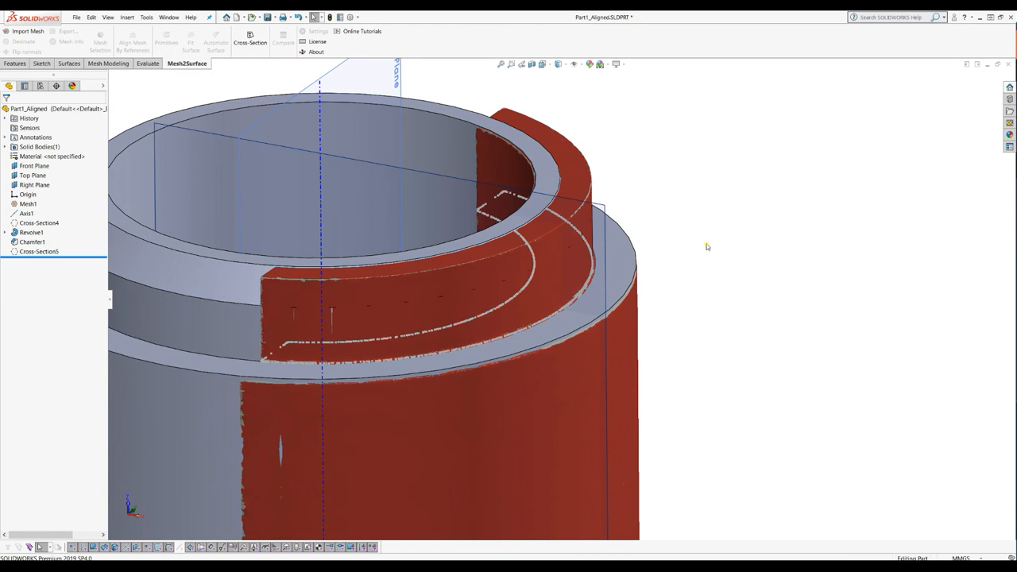
mouse_move(740, 252)
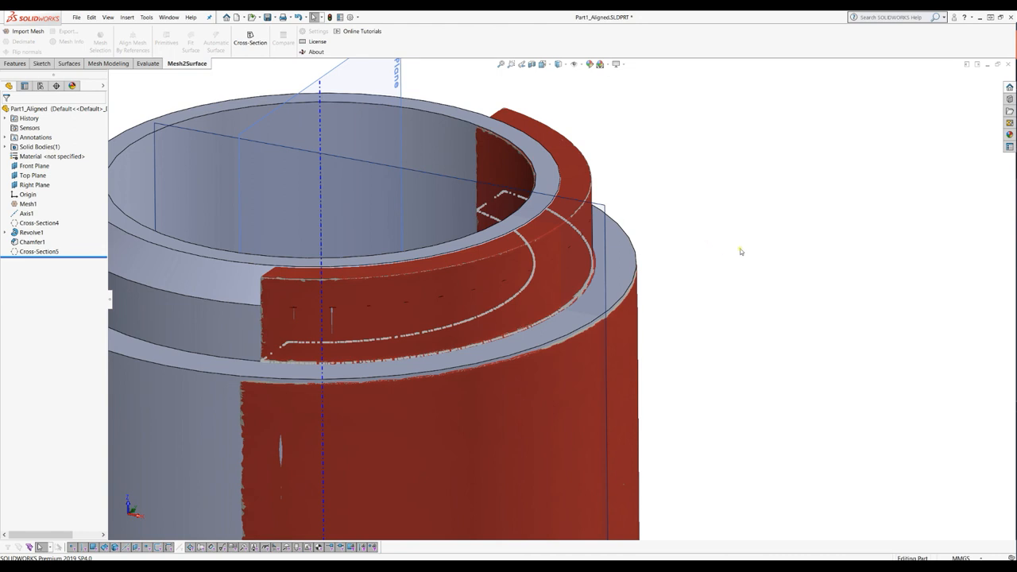